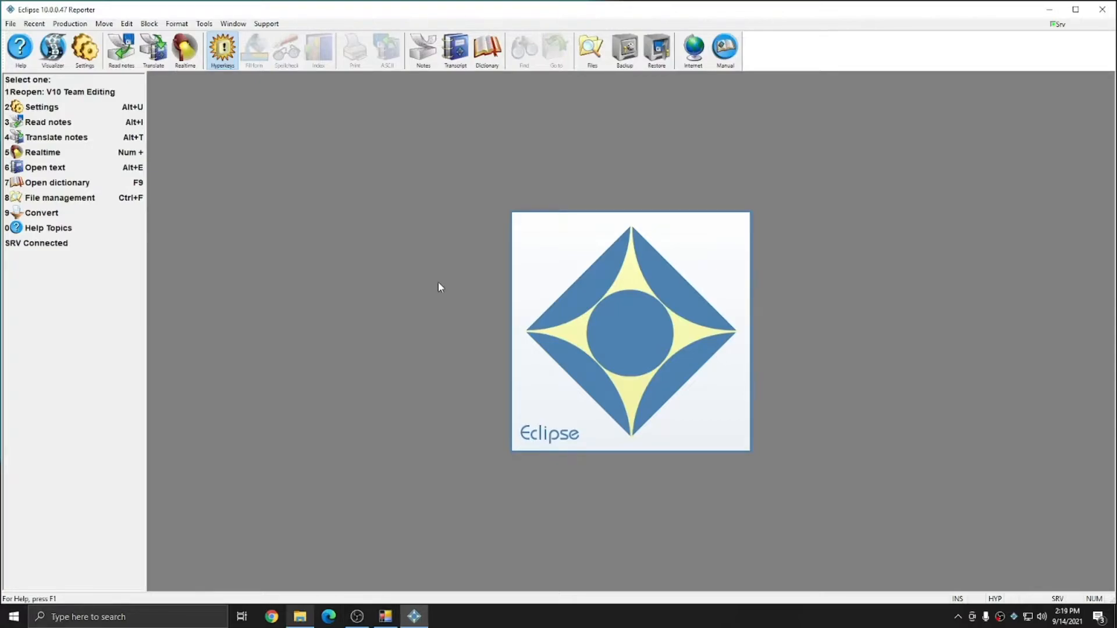
mouse_move(409, 268)
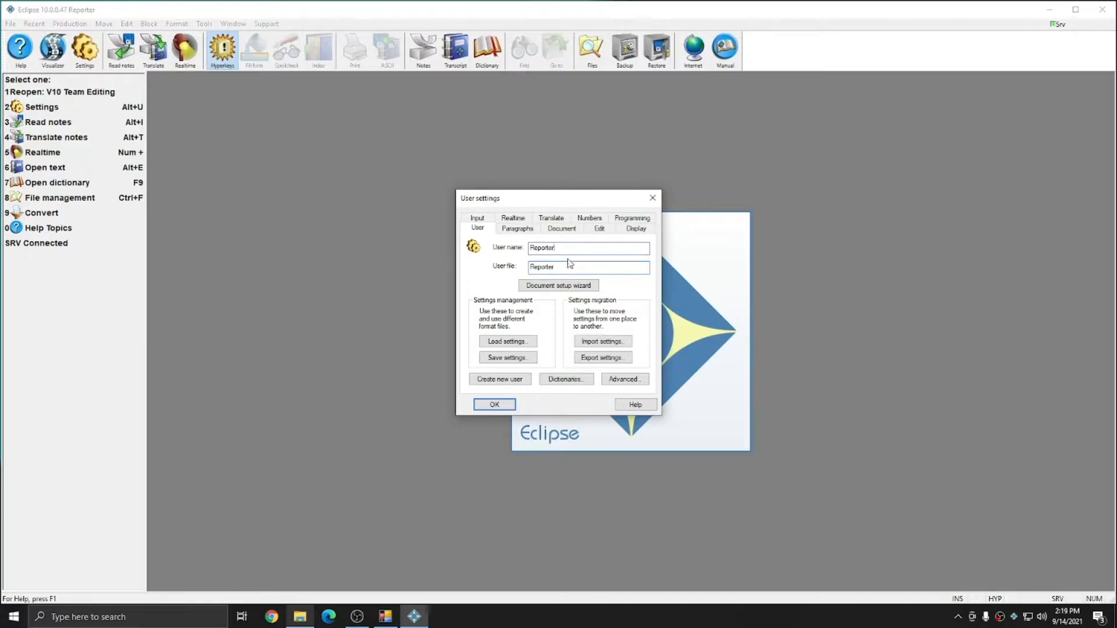
Bring up the User settings showing user name and user file Reporter.
click(563, 267)
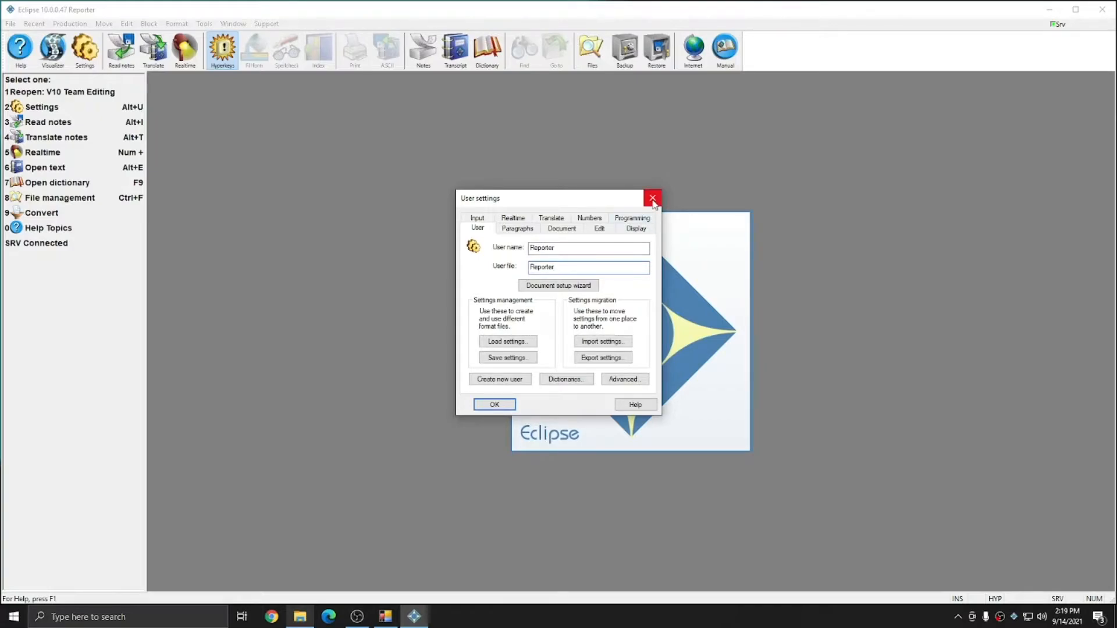
Set the VoiceMeeter audio channel's compression to Opus 25mb/hour in WAV audio recording.
click(652, 198)
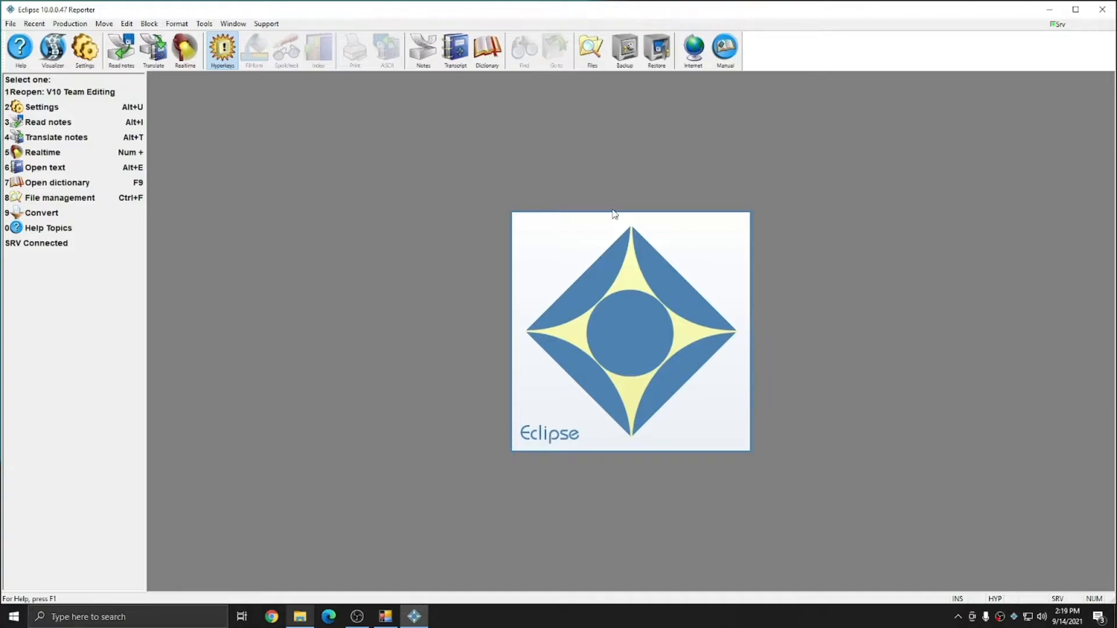
mouse_move(272, 171)
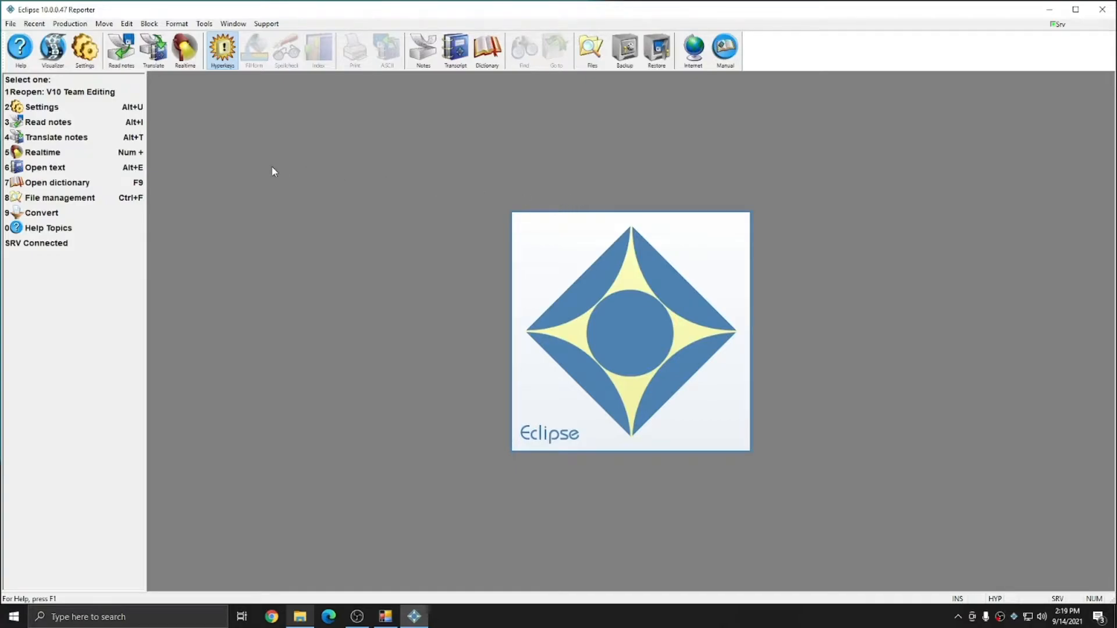
mouse_move(272, 173)
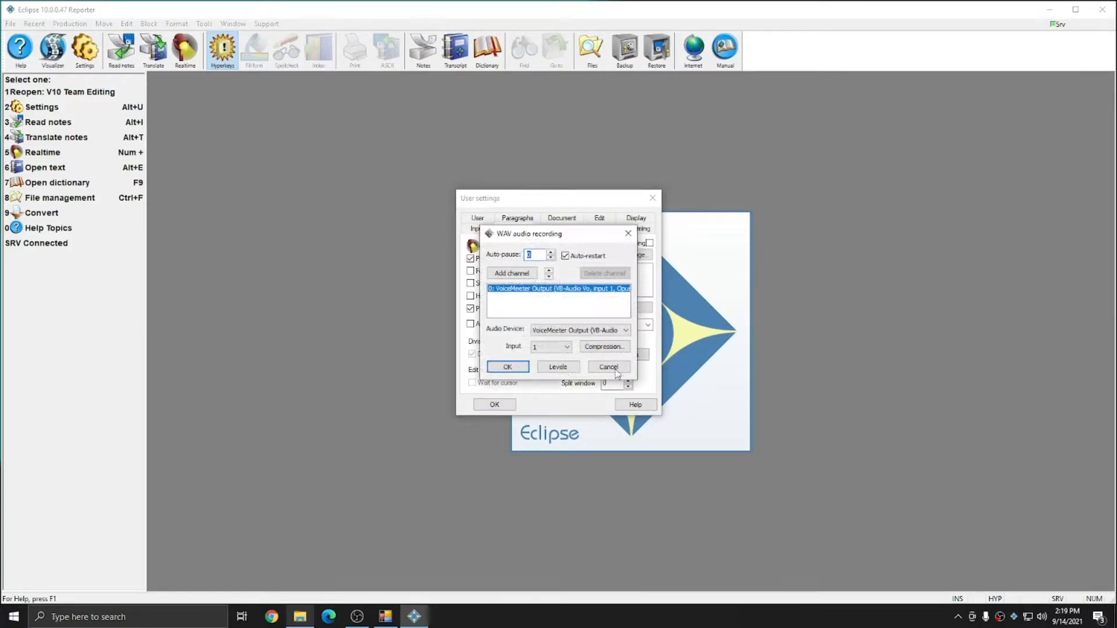
click(603, 347)
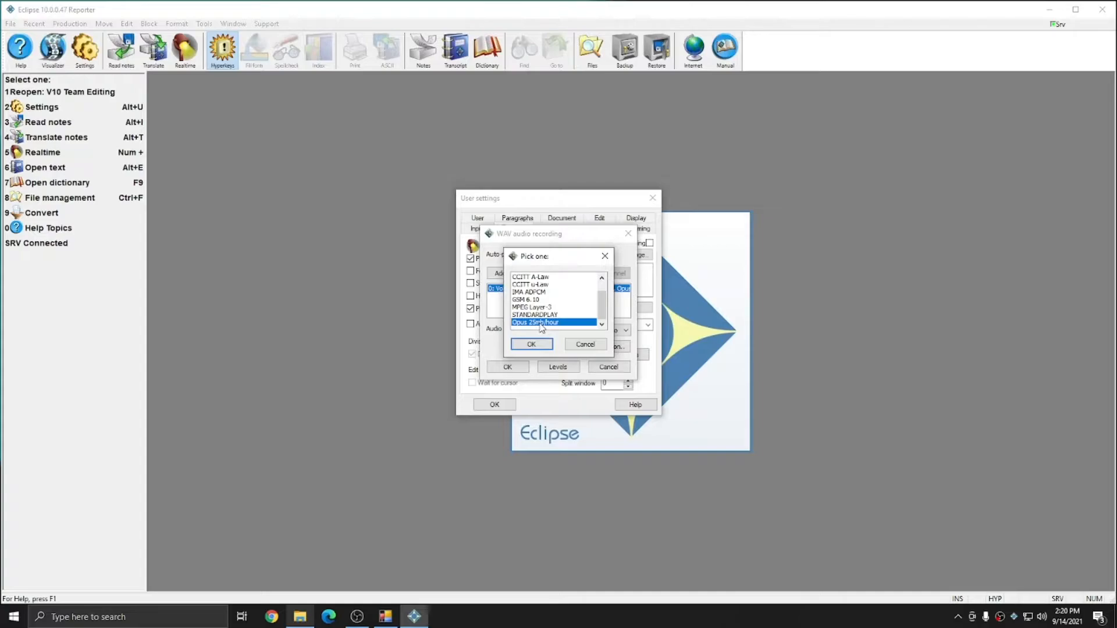
mouse_move(531, 303)
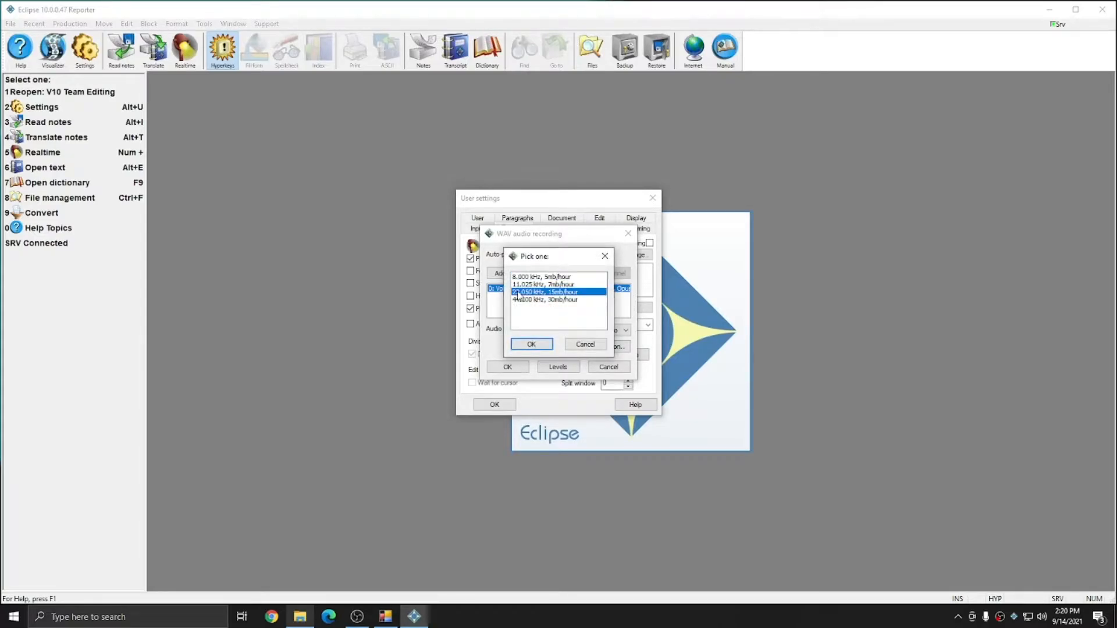
click(531, 345)
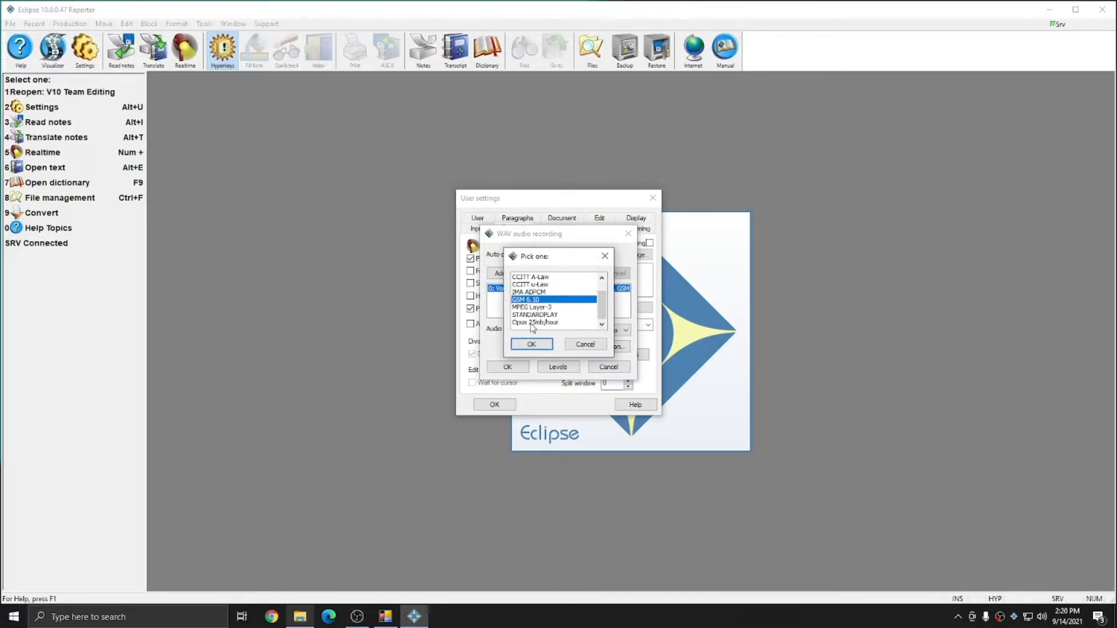
click(536, 322)
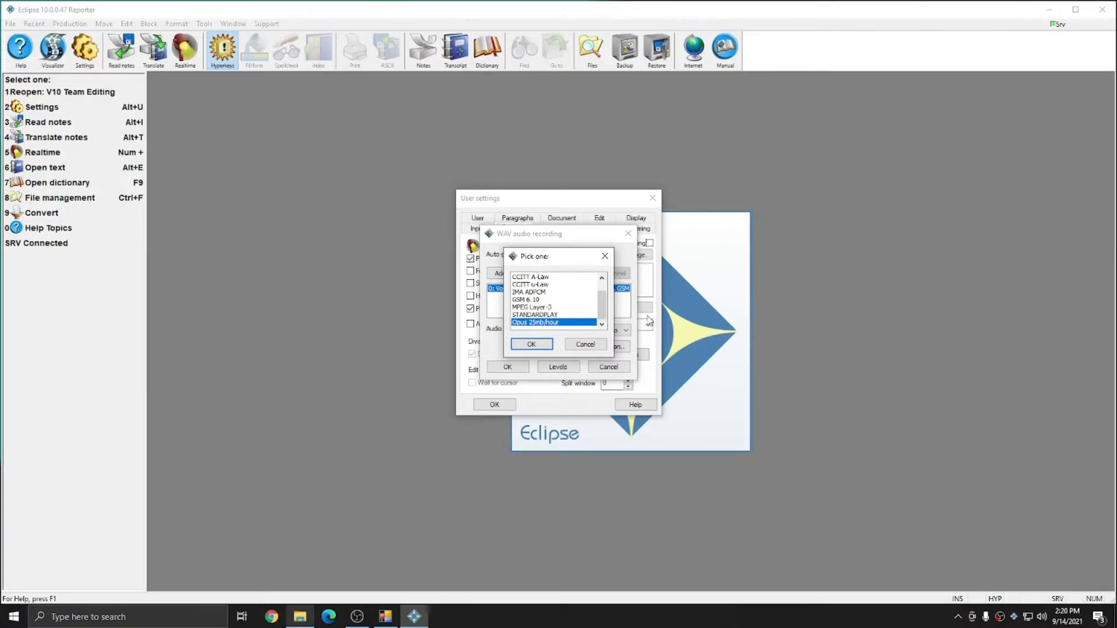
click(531, 345)
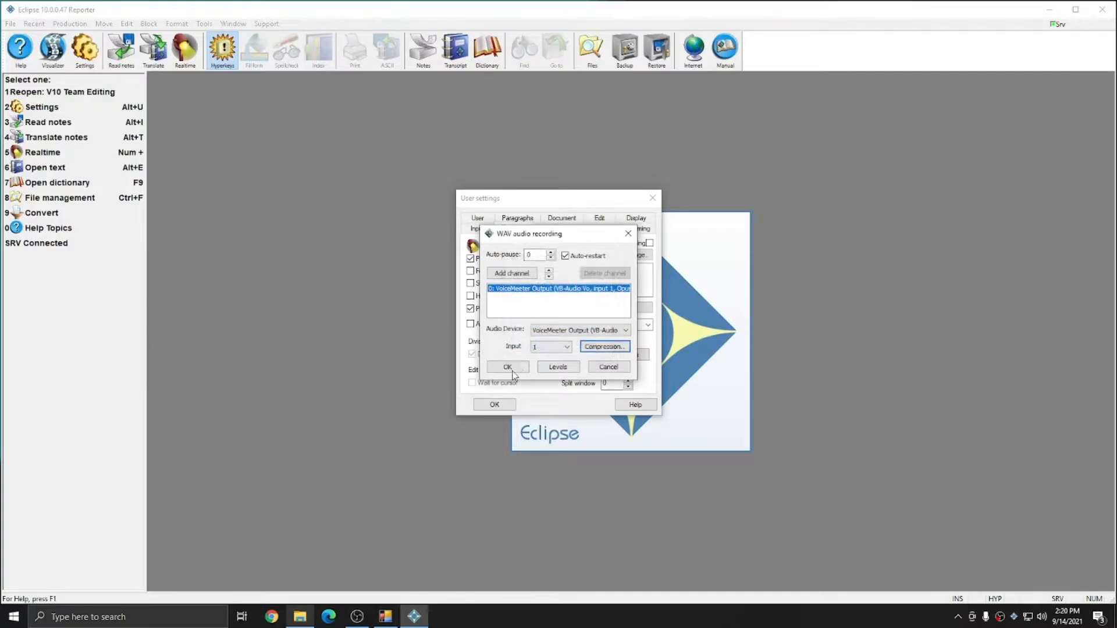
Accept the audio settings and view current connections via Connection Magic.
click(506, 367)
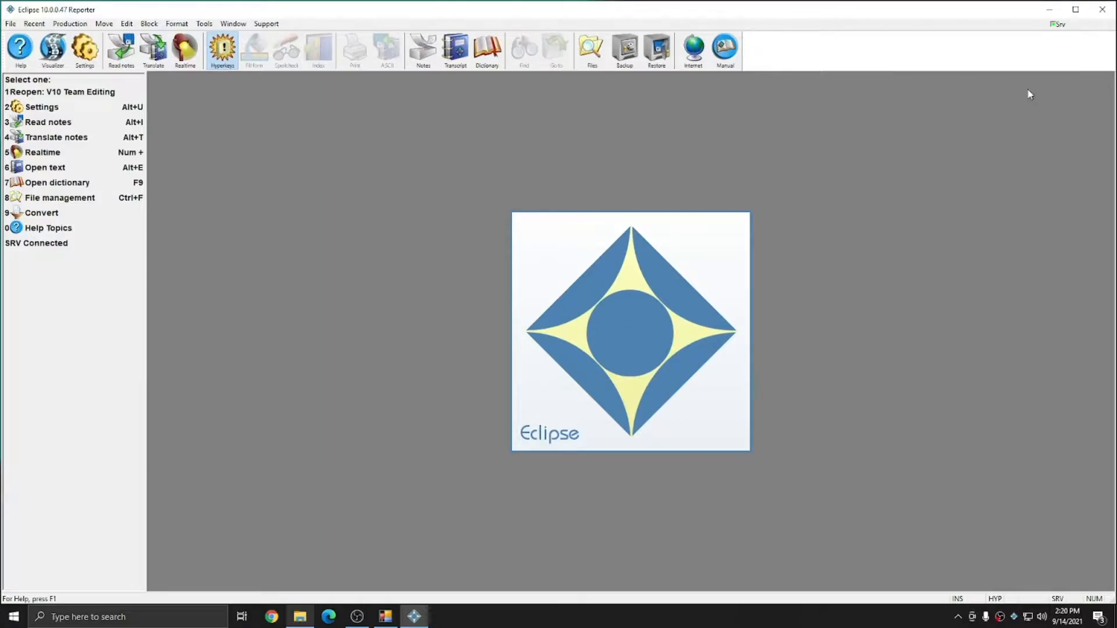
mouse_move(1048, 38)
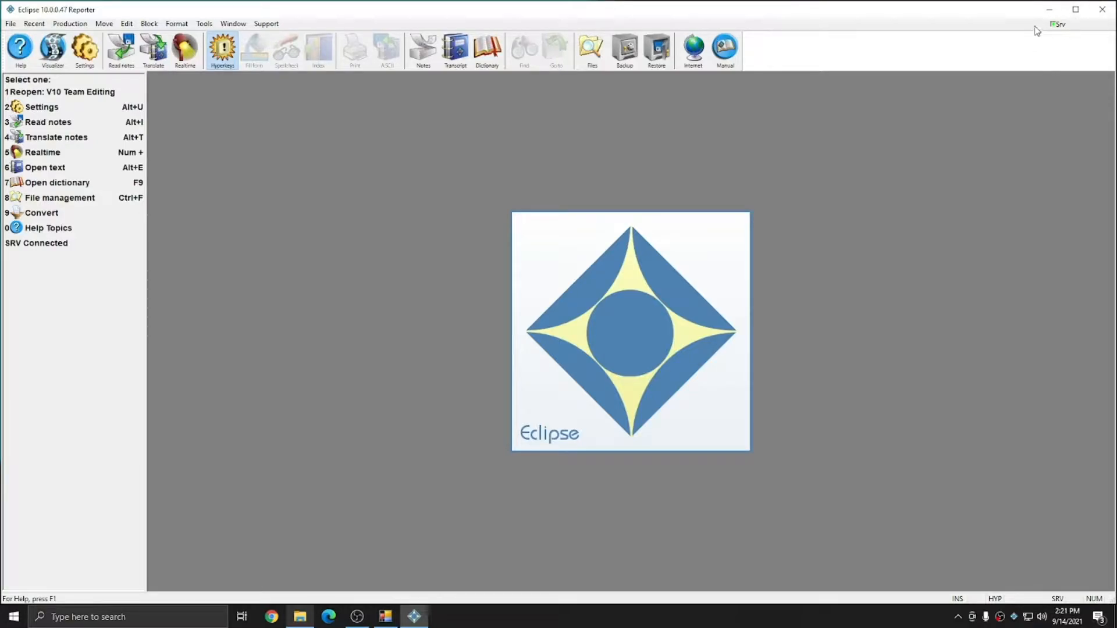
mouse_move(1028, 564)
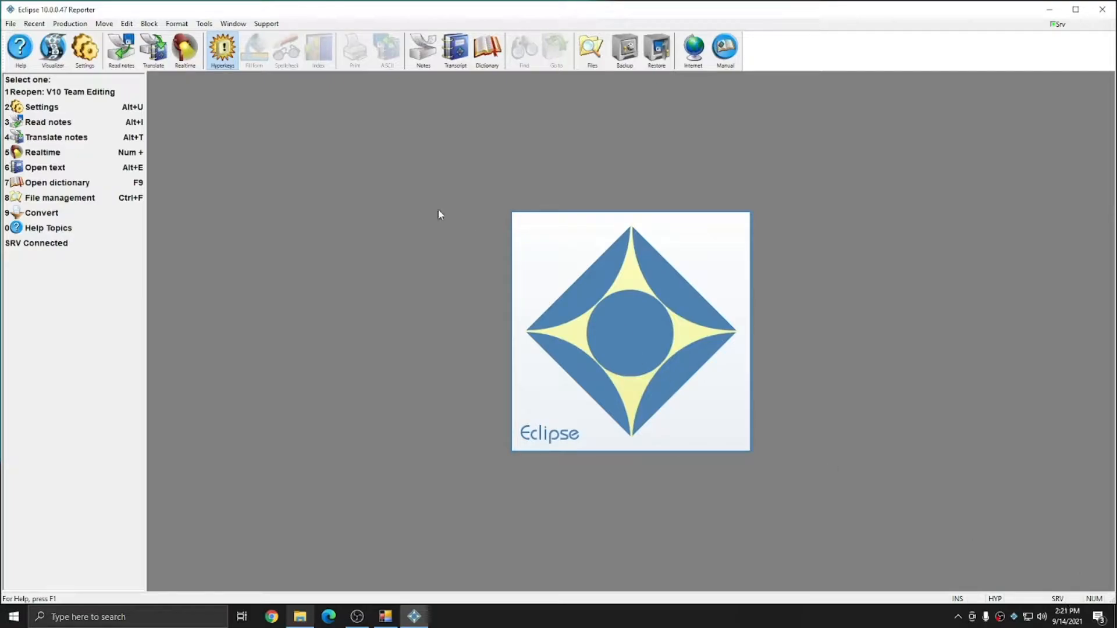
click(203, 24)
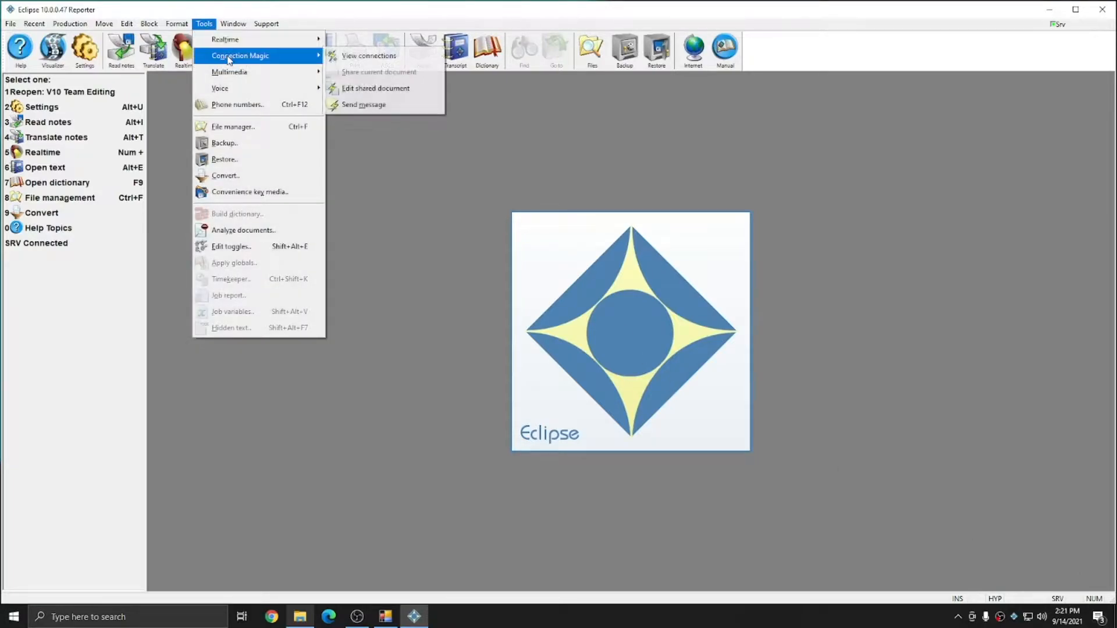
click(369, 56)
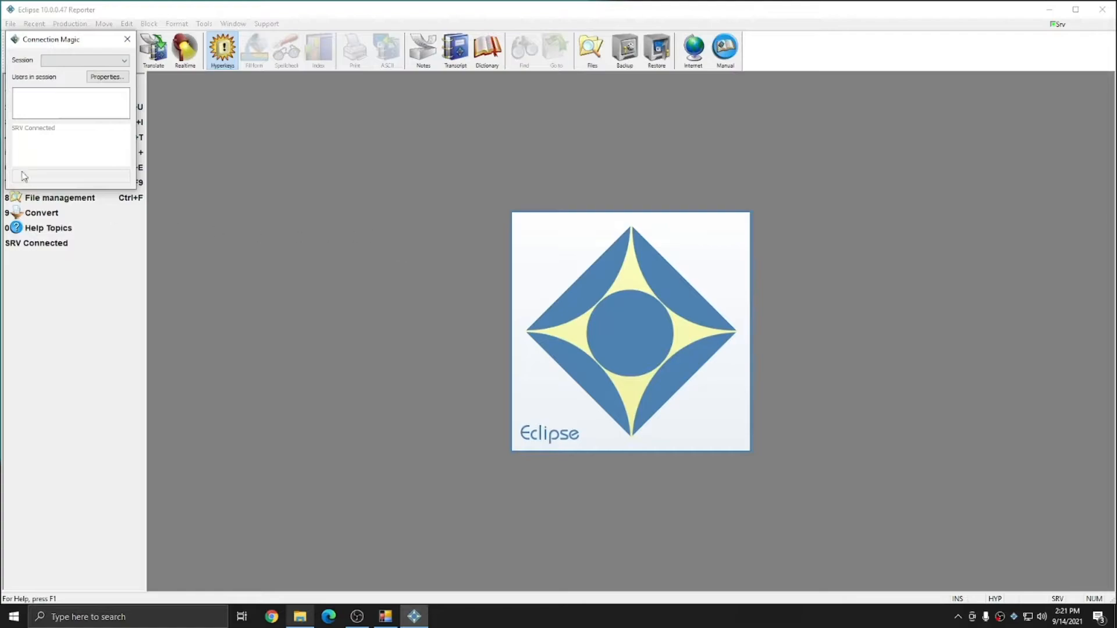
mouse_move(157, 177)
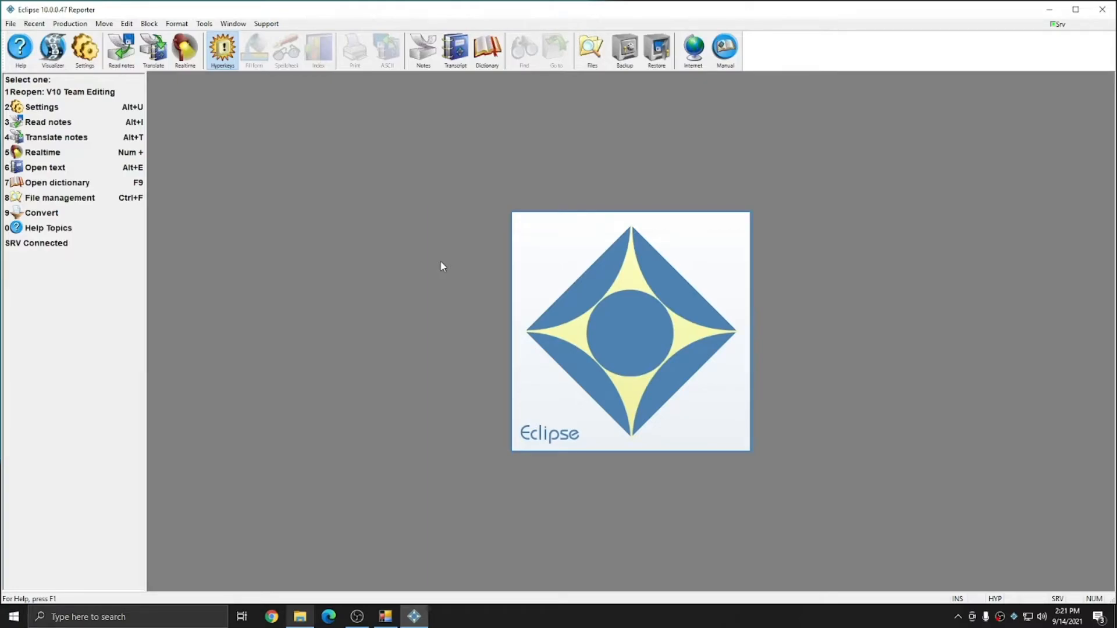
mouse_move(636, 221)
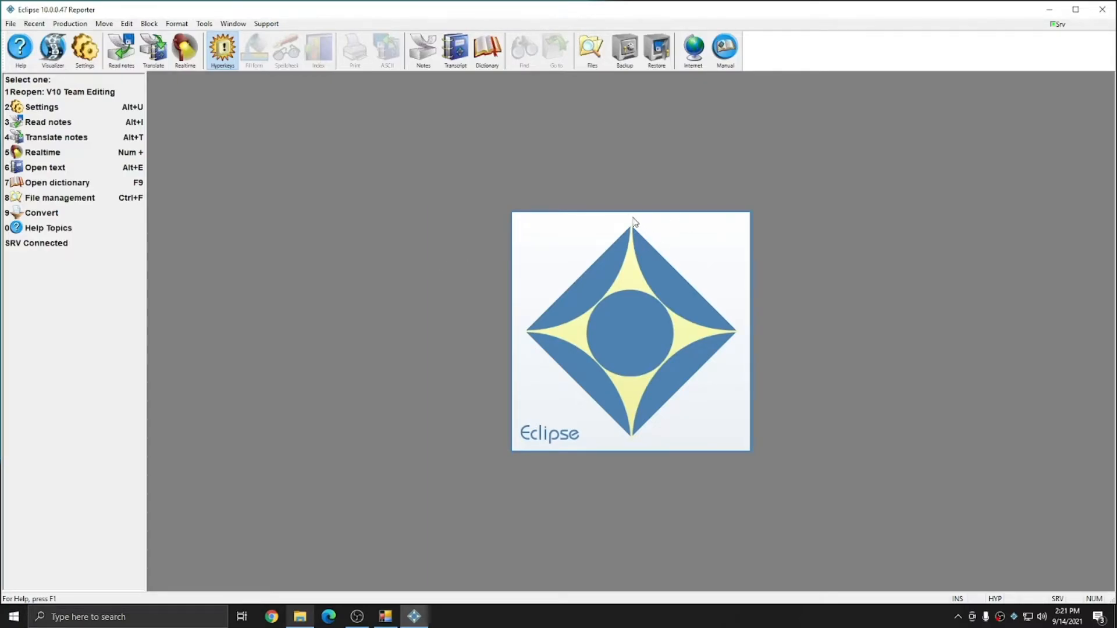
mouse_move(636, 207)
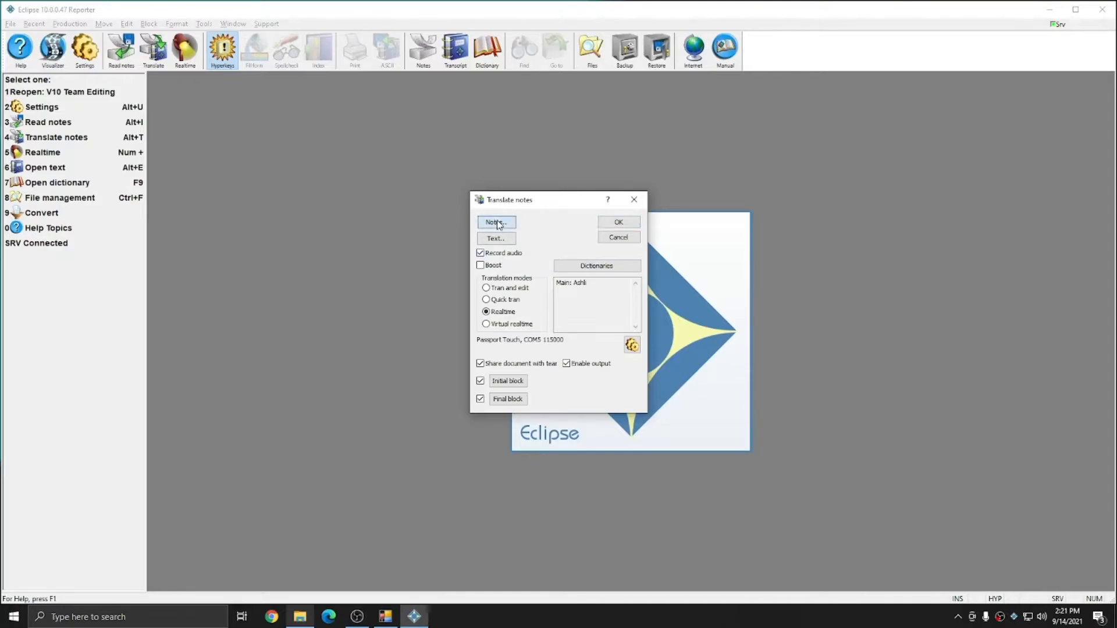
Start realtime translation of the V10 Team Editing notes with the document shared with the team.
click(496, 222)
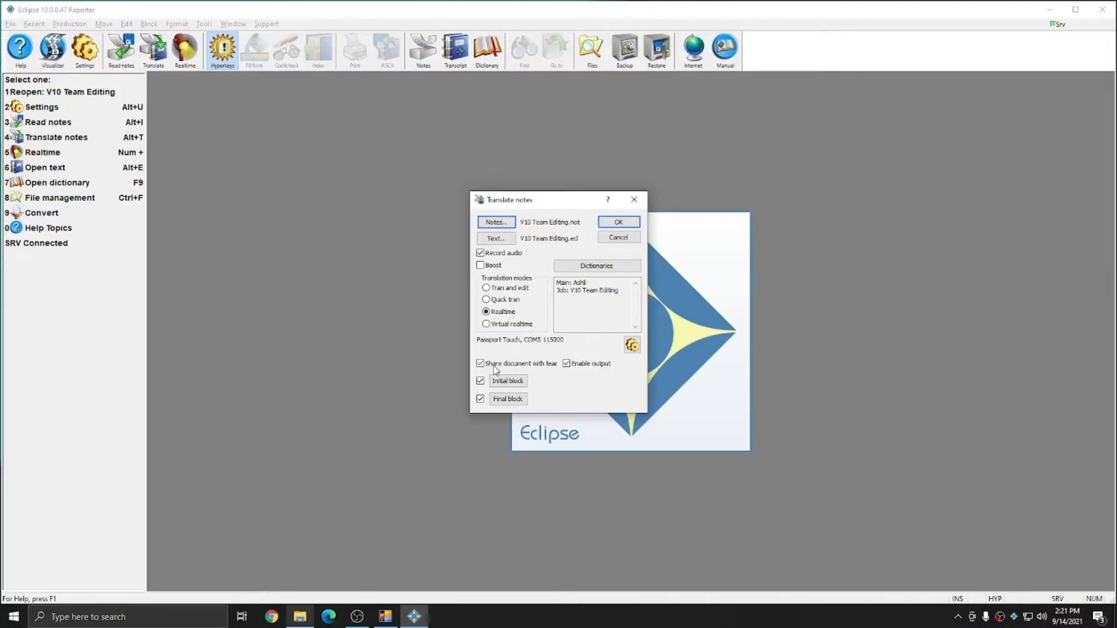
mouse_move(548, 370)
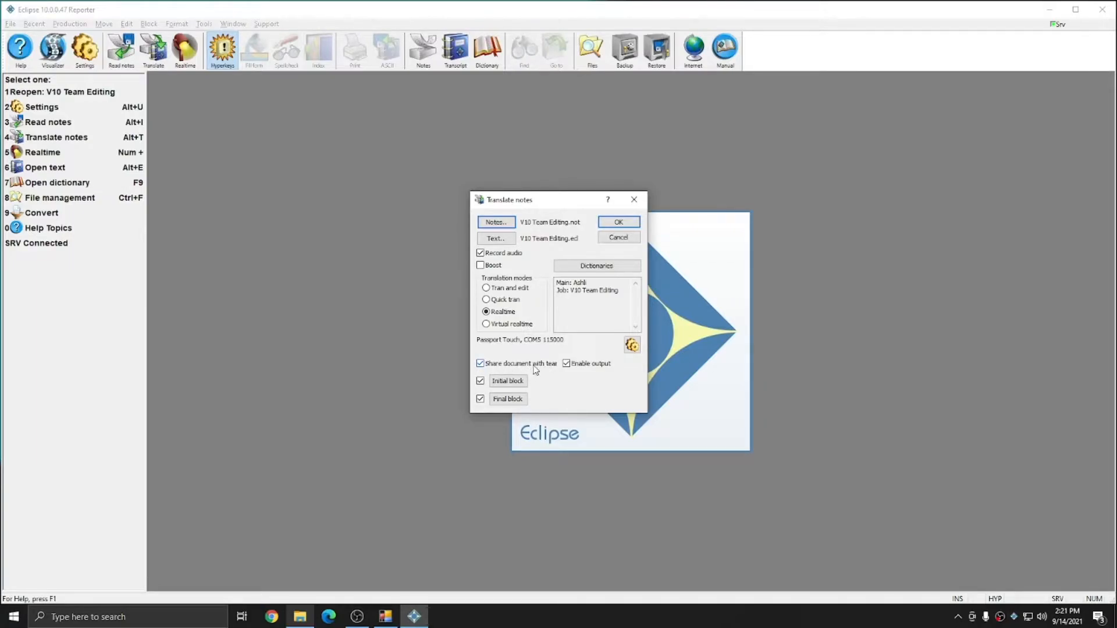
click(616, 222)
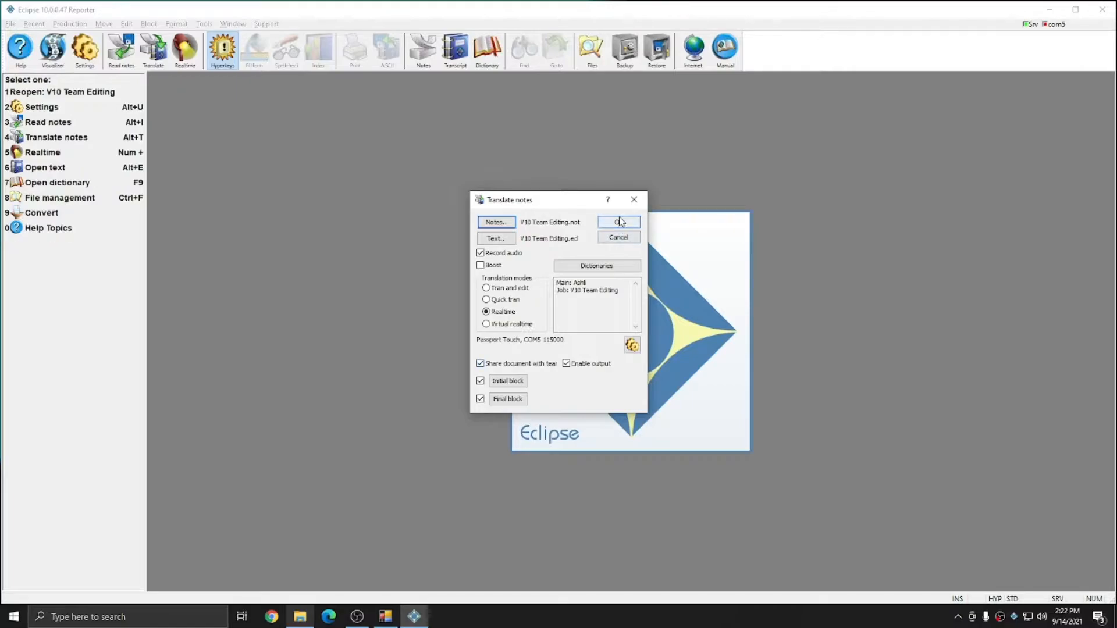
click(618, 221)
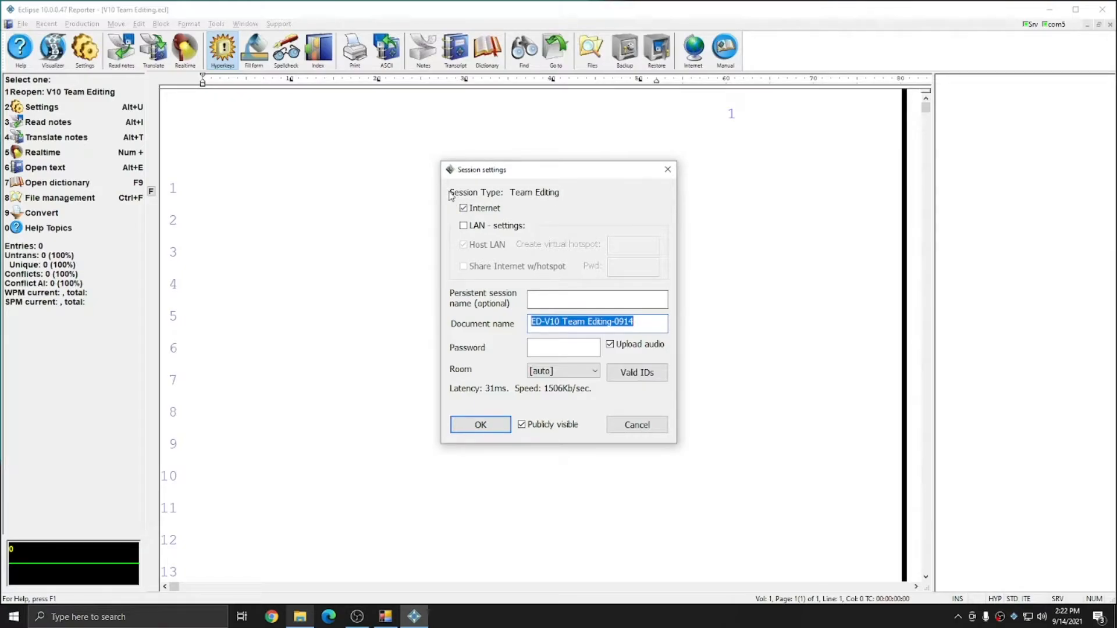
mouse_move(547, 195)
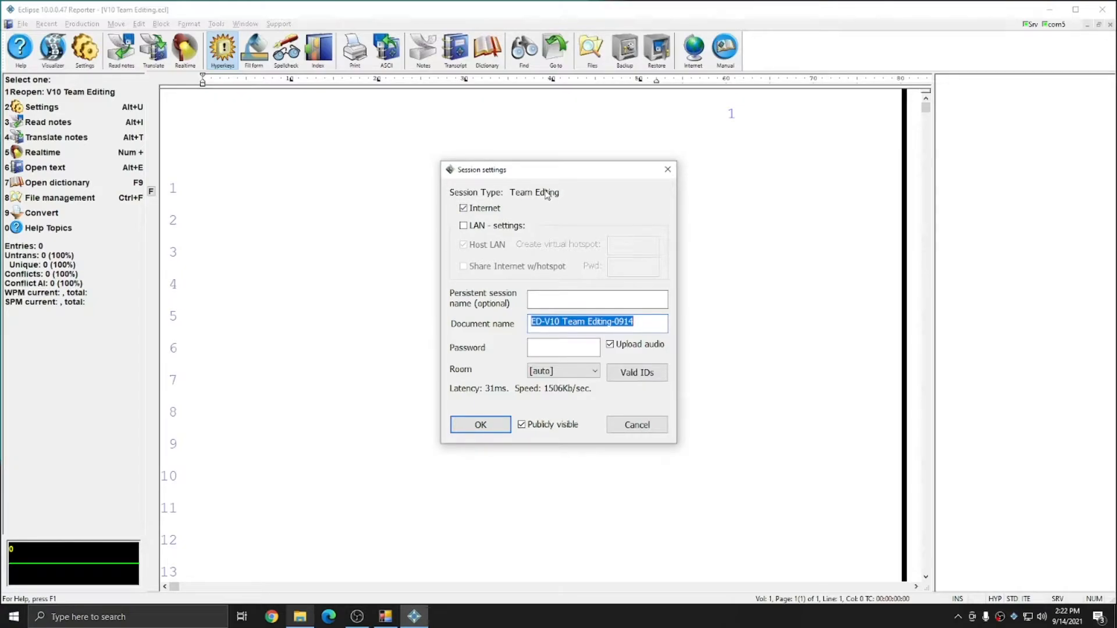
mouse_move(541, 199)
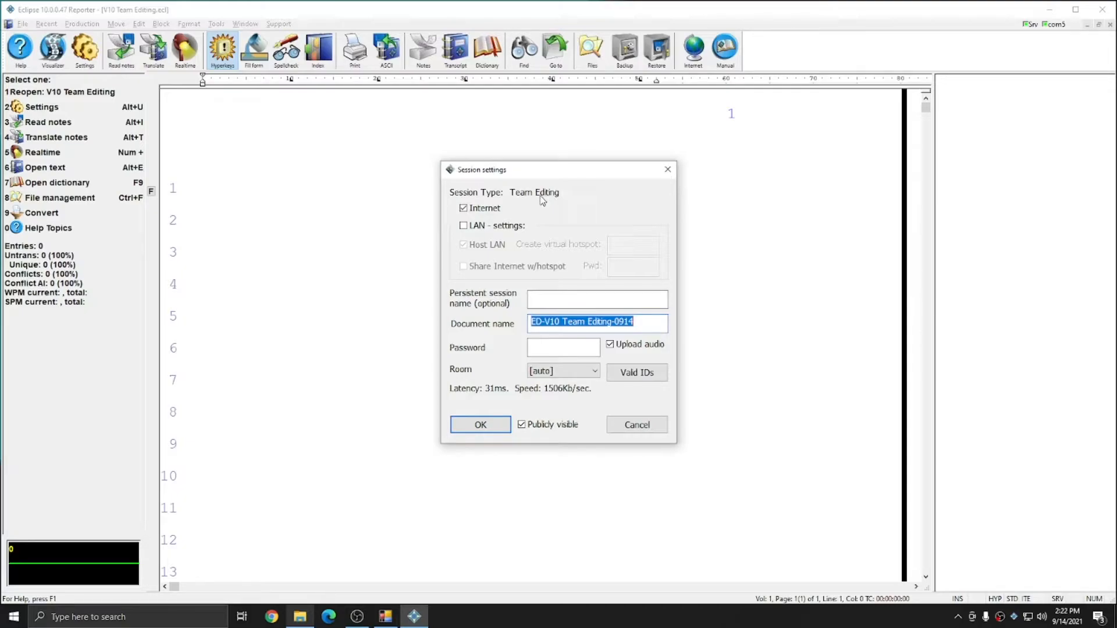
mouse_move(484, 212)
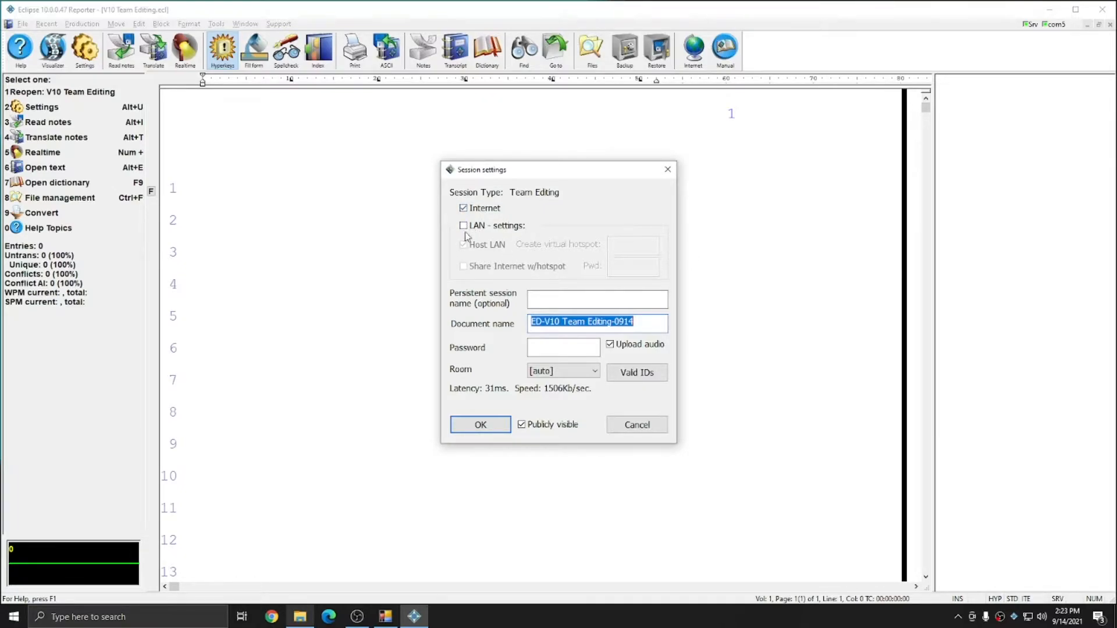
click(597, 299)
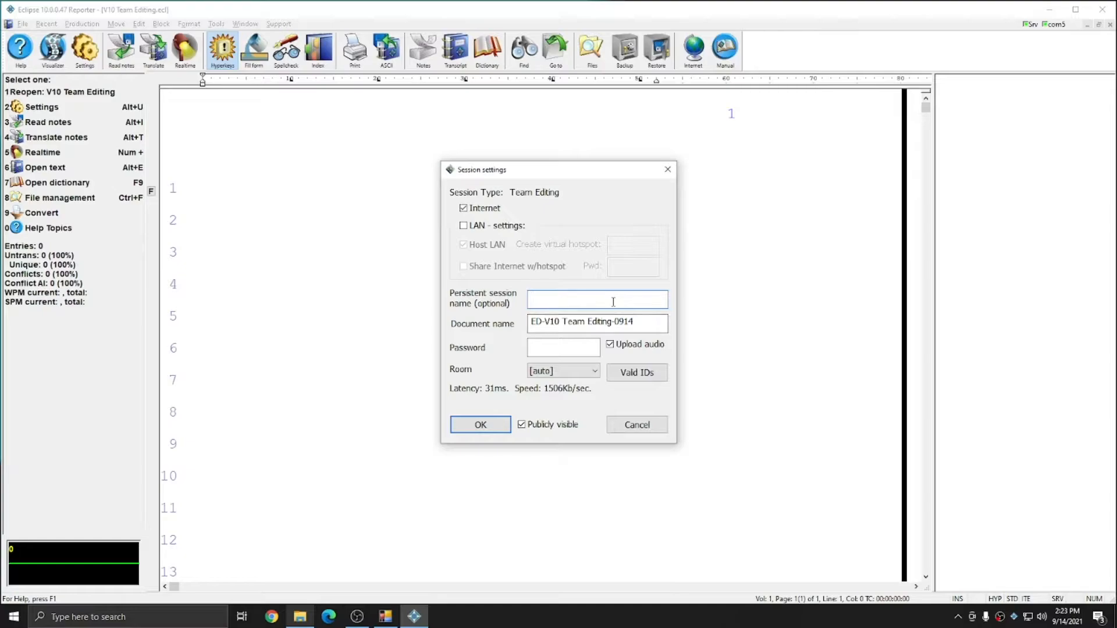
mouse_move(668, 343)
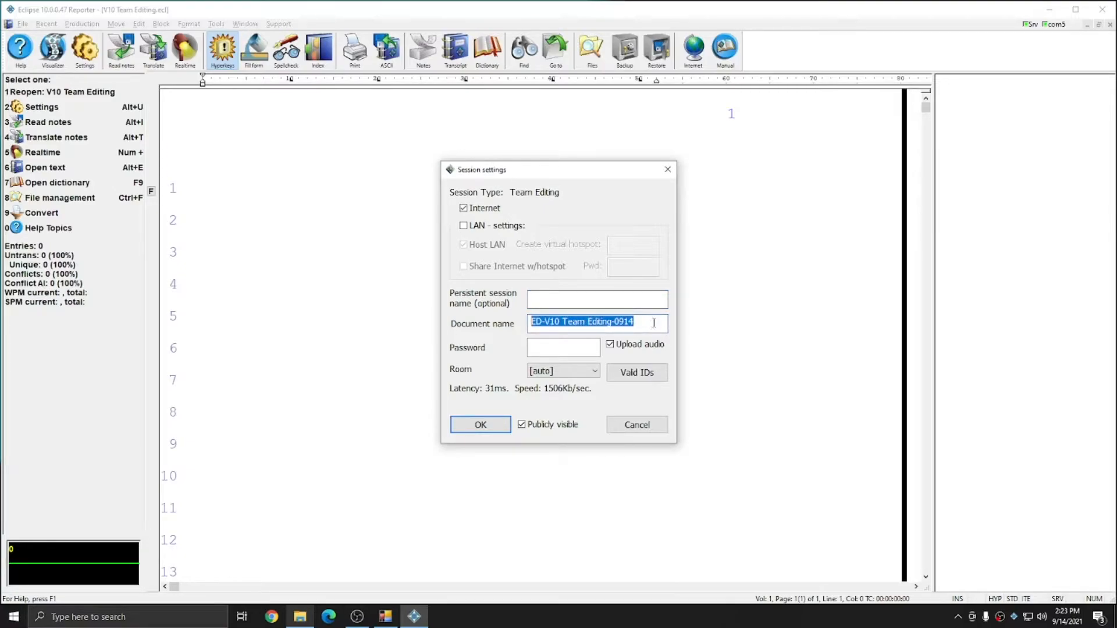
click(597, 322)
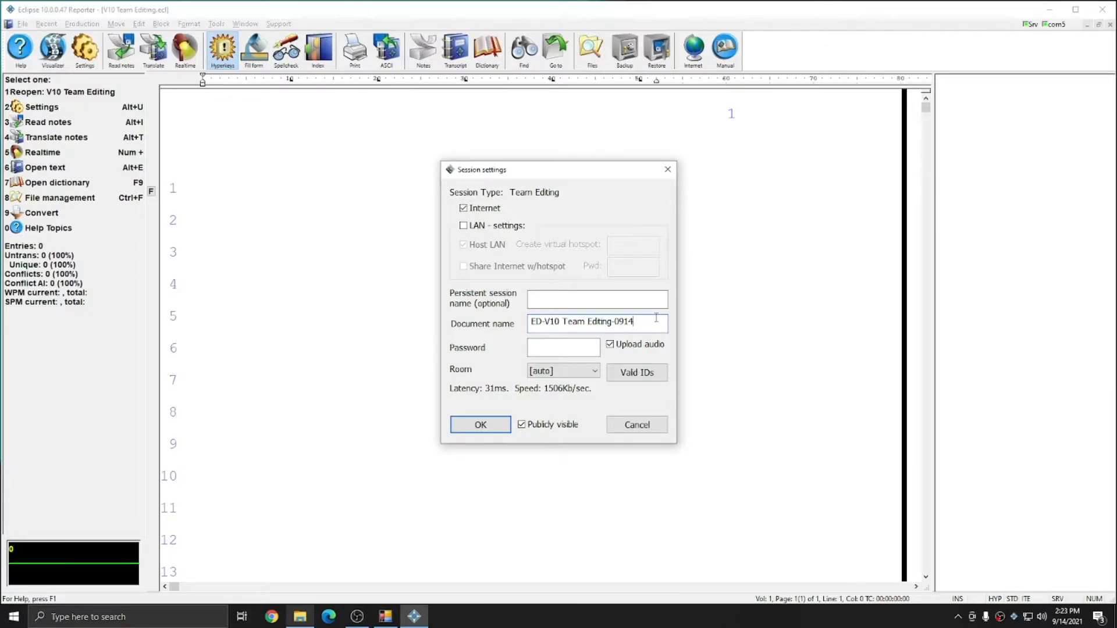
Enter a session password and keep the room assignment on [auto].
click(563, 348)
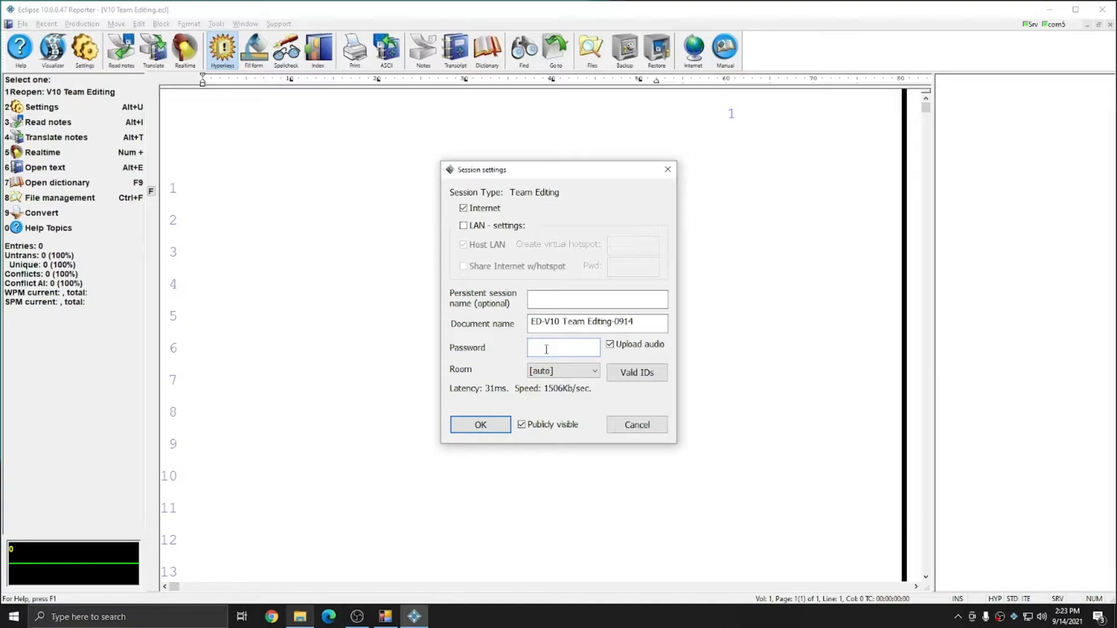
click(563, 348)
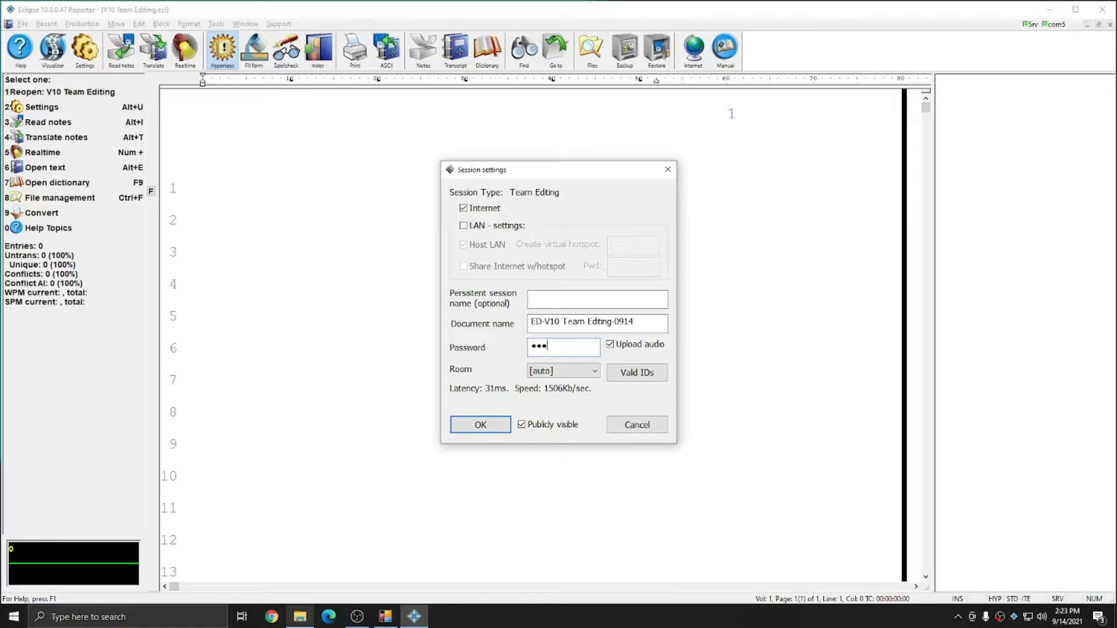
text(•)
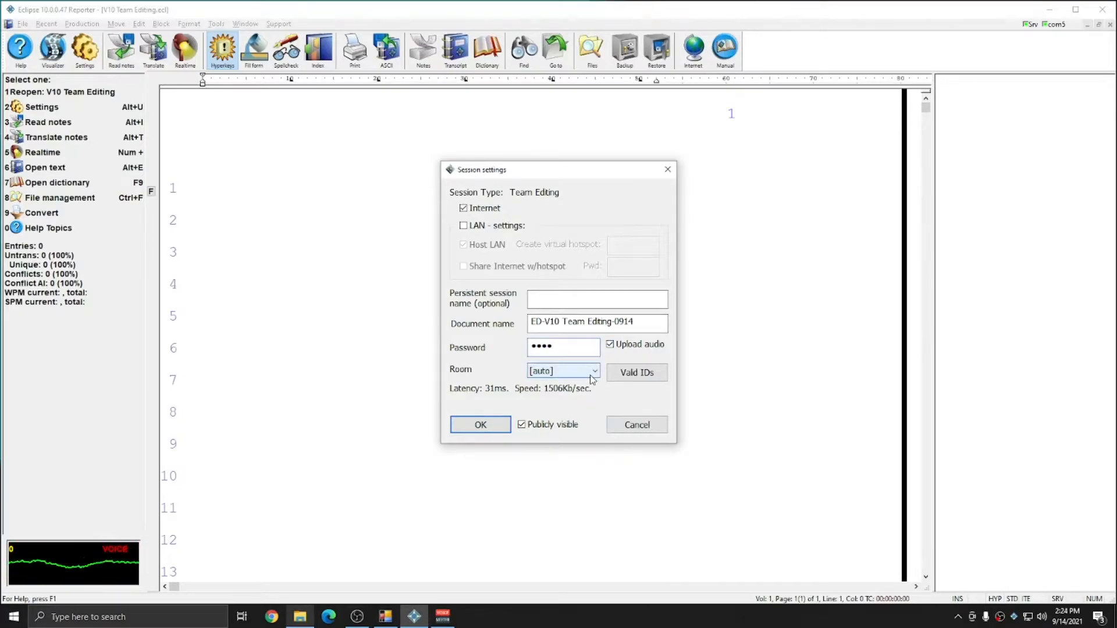
click(594, 371)
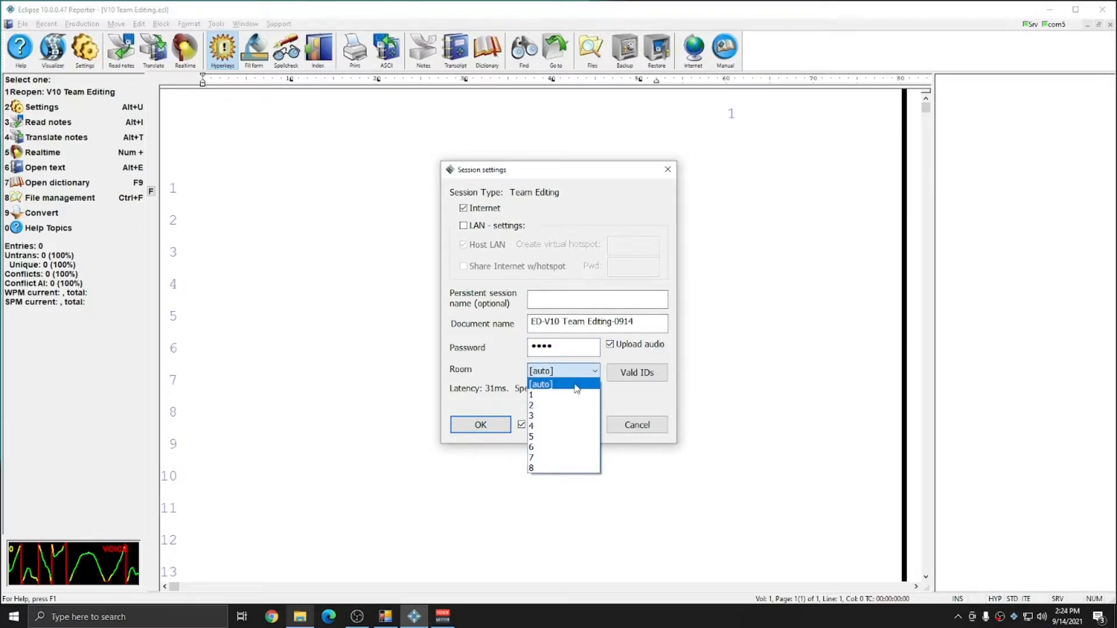
click(540, 384)
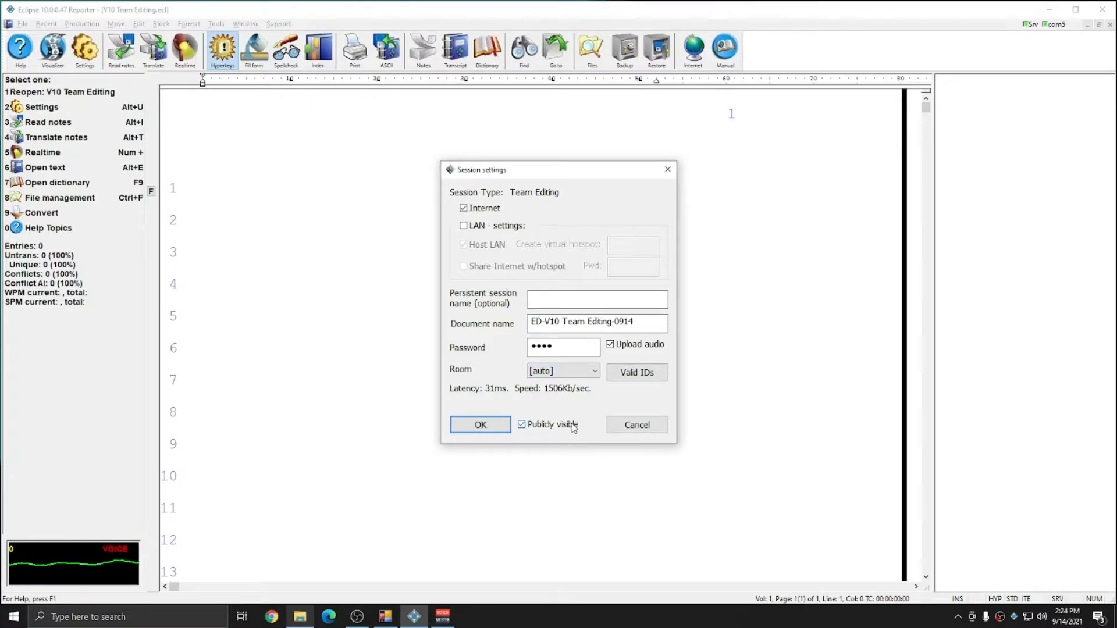
mouse_move(580, 430)
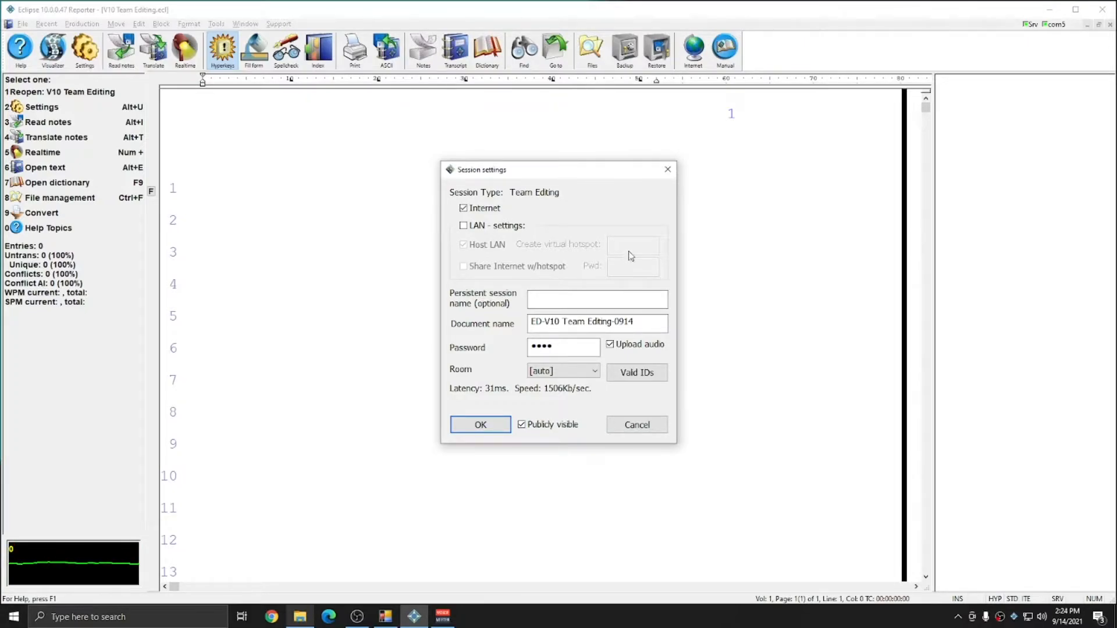
Host the ED-V10 Team Editing-0914 session in room 1 and write 'Now we can do some'.
click(480, 423)
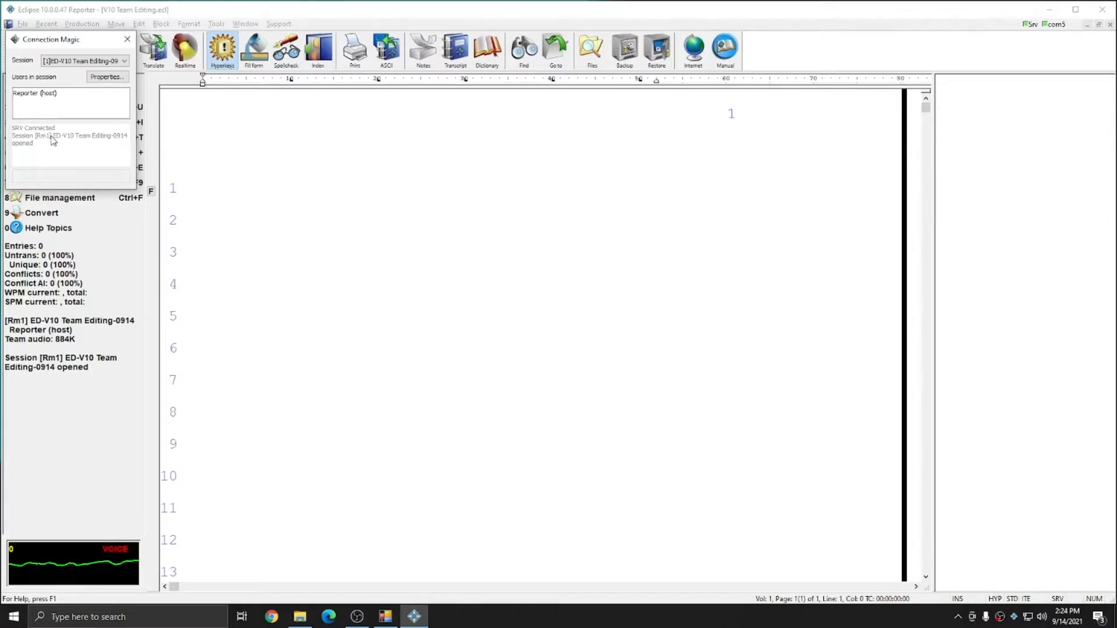
mouse_move(63, 141)
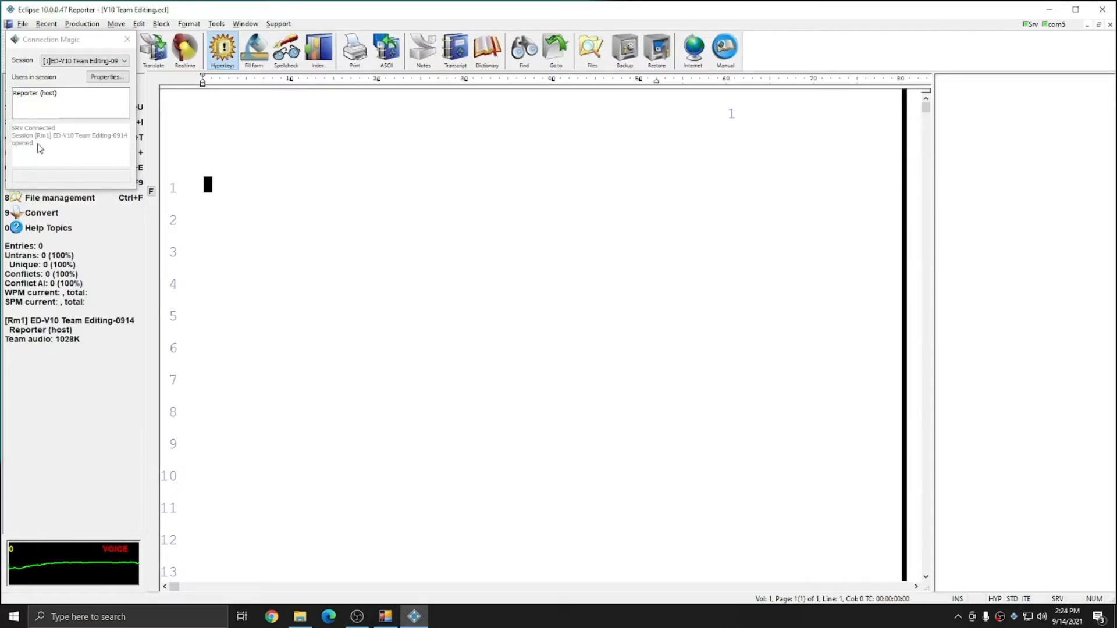
mouse_move(104, 141)
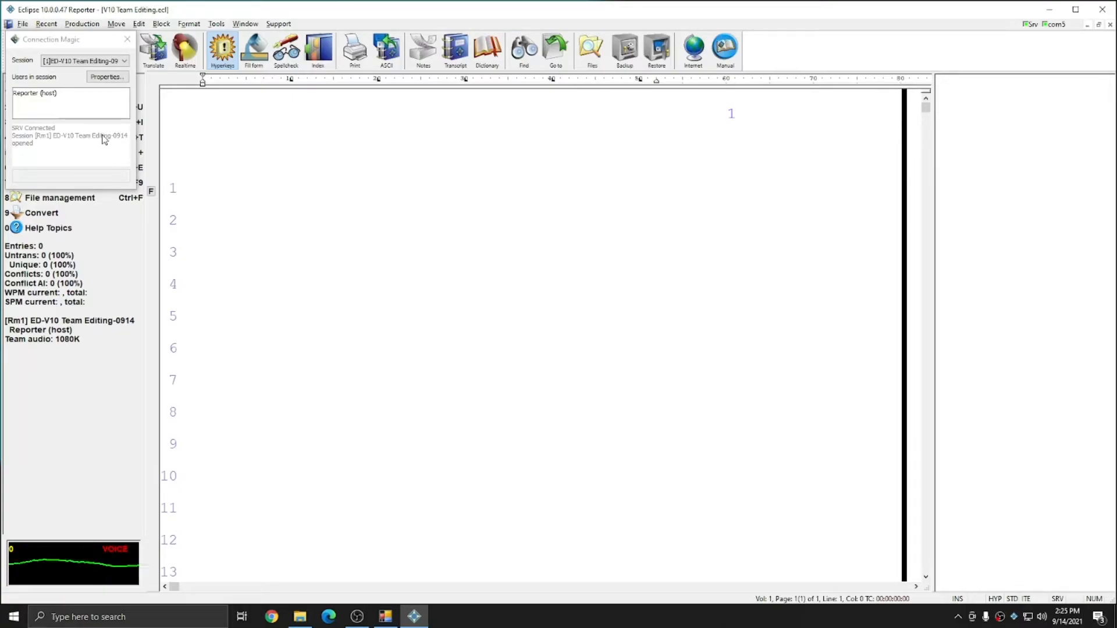
text(Now we can do some)
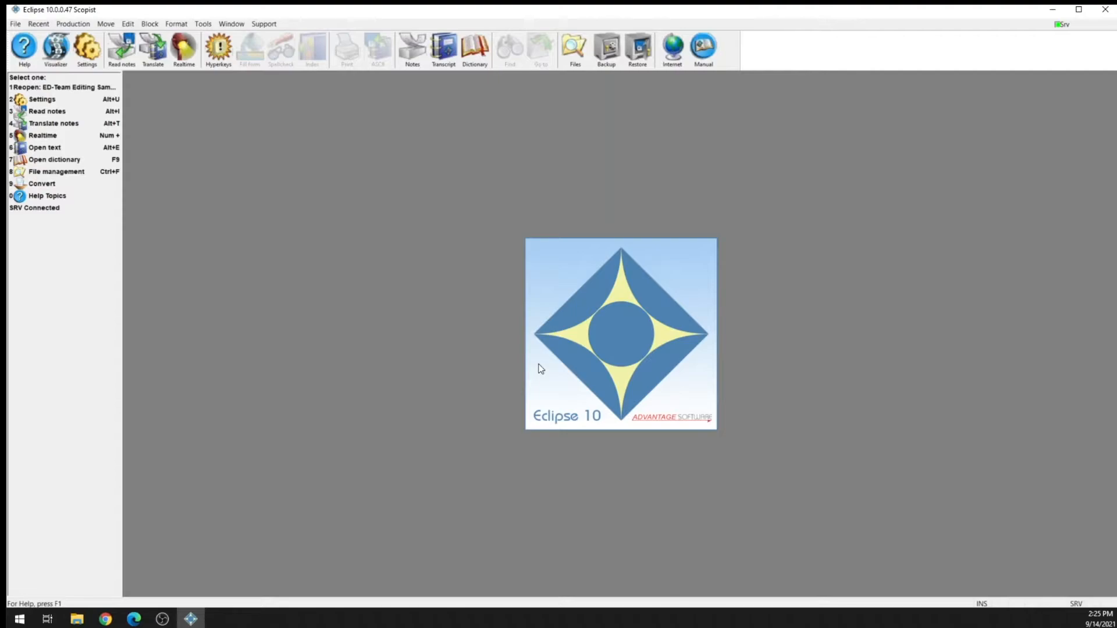
mouse_move(87, 50)
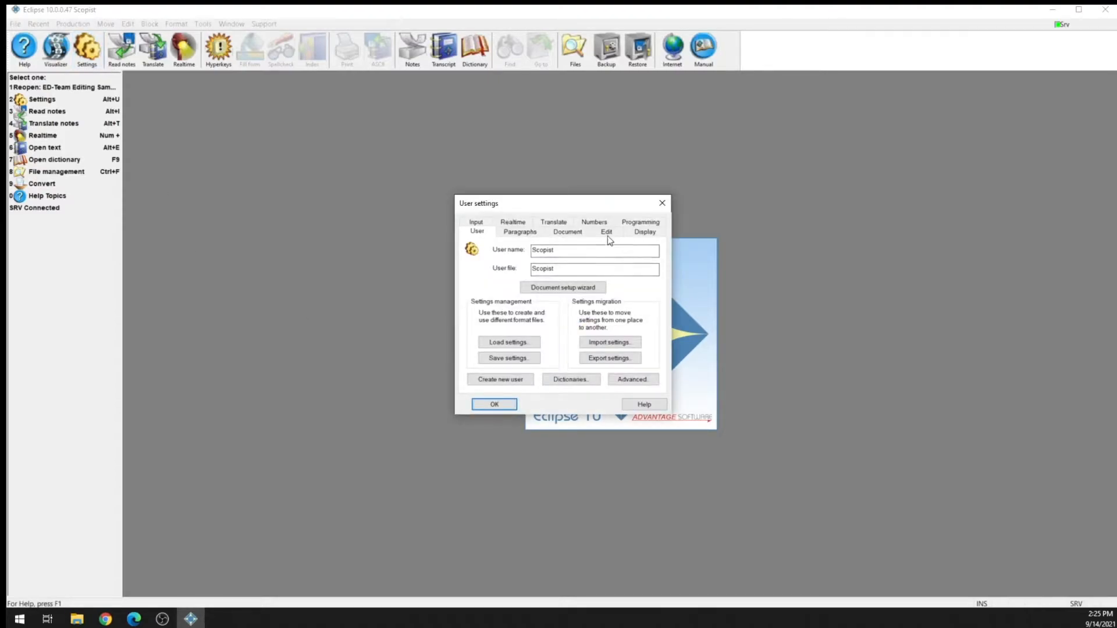
Bring up the Scopist user settings with the Edit options displayed.
click(606, 232)
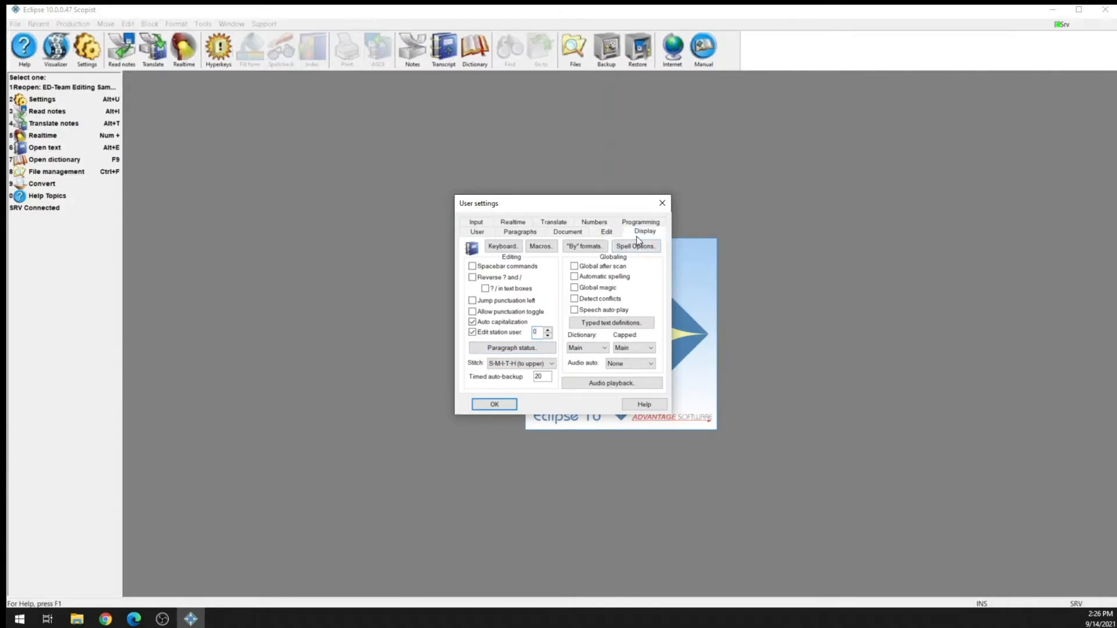
Review the Team Edit colour selections on the Display page, then close user settings.
click(643, 230)
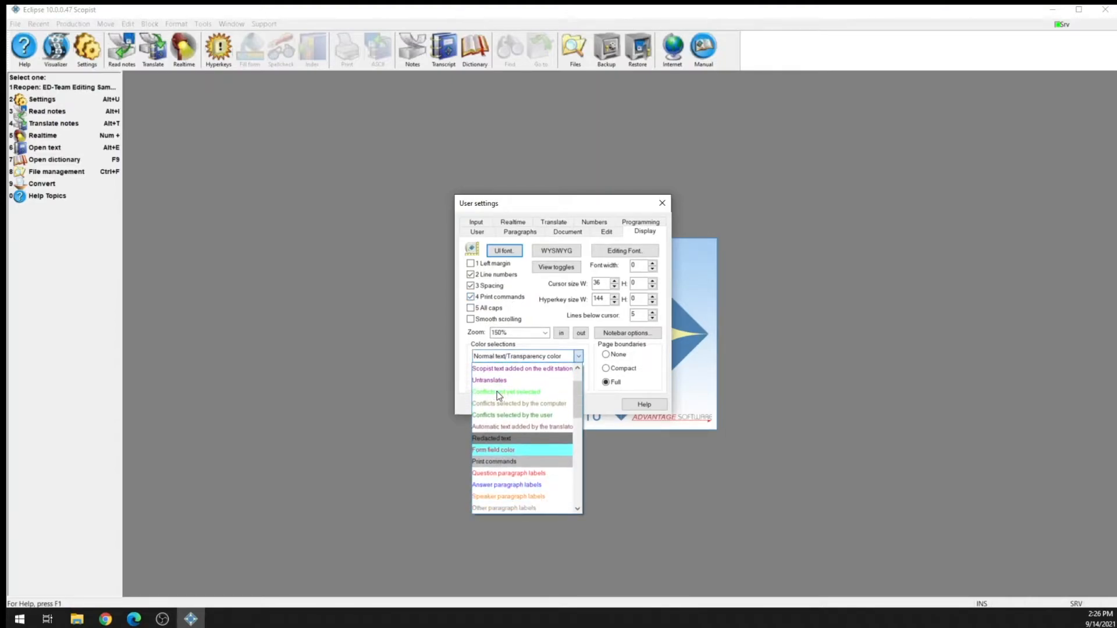
scroll(down, 3)
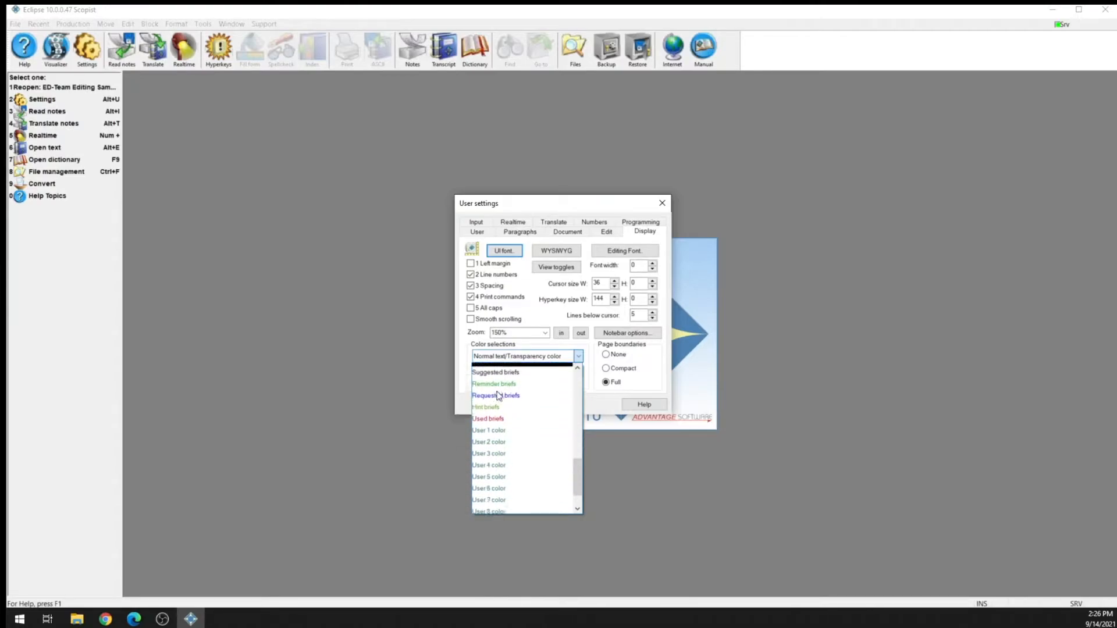
scroll(down, 3)
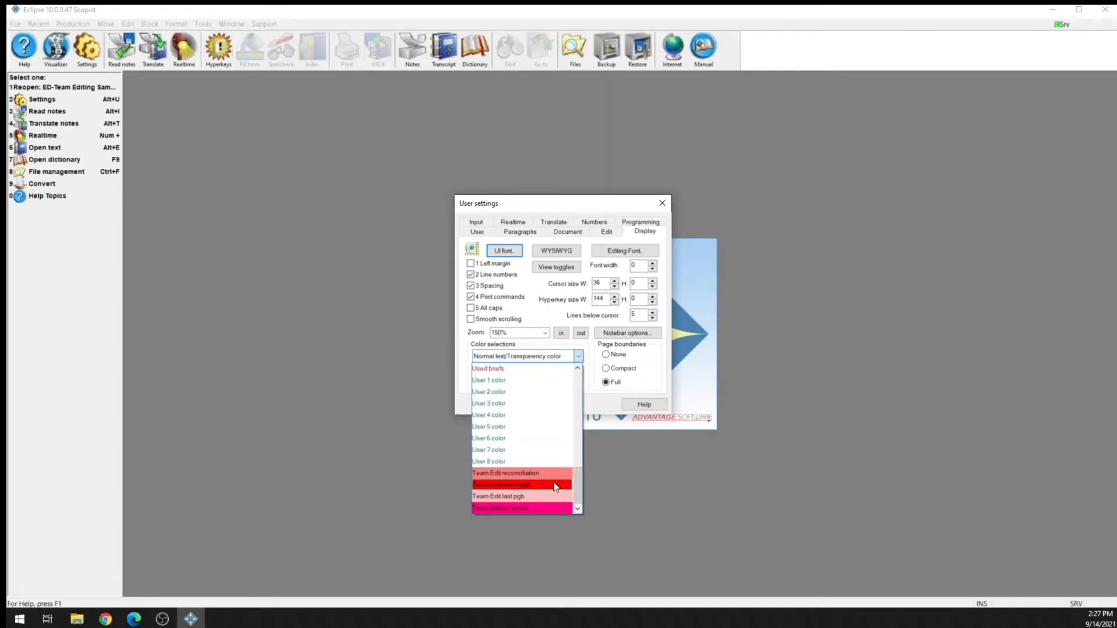
mouse_move(552, 499)
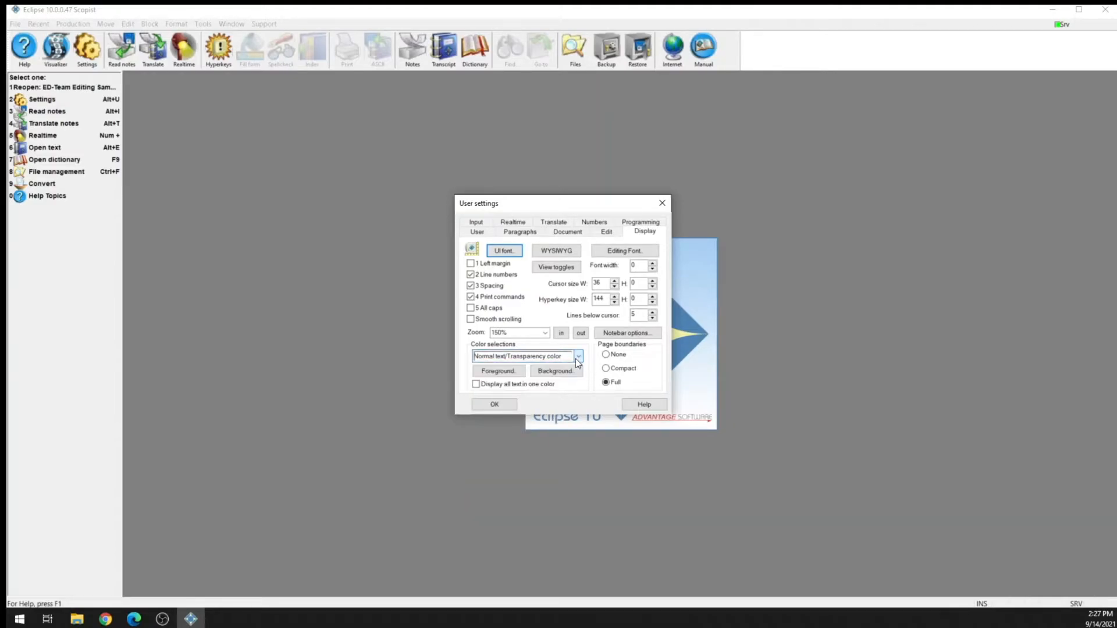
click(663, 202)
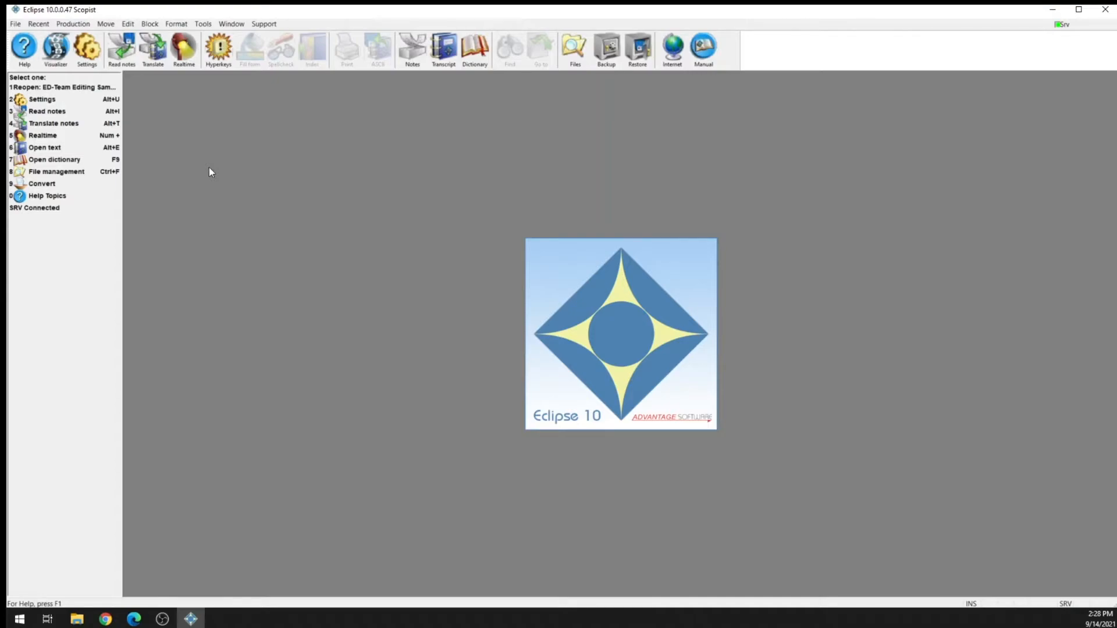
Join the password-protected ED-V10 Team Editing-0914 session from the Scopist.
click(202, 24)
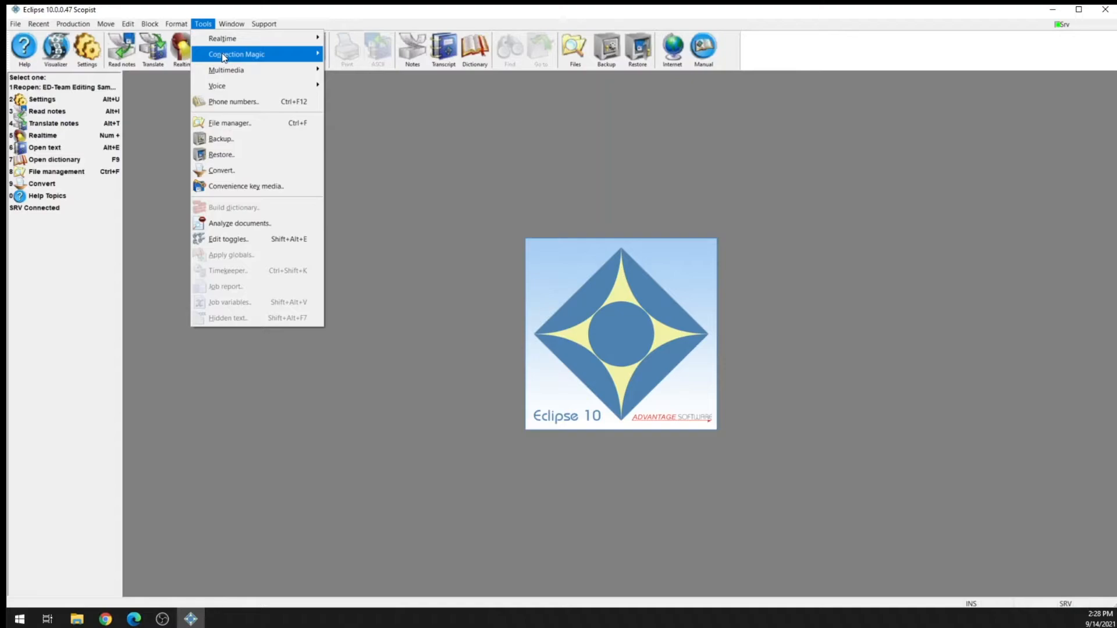
click(235, 55)
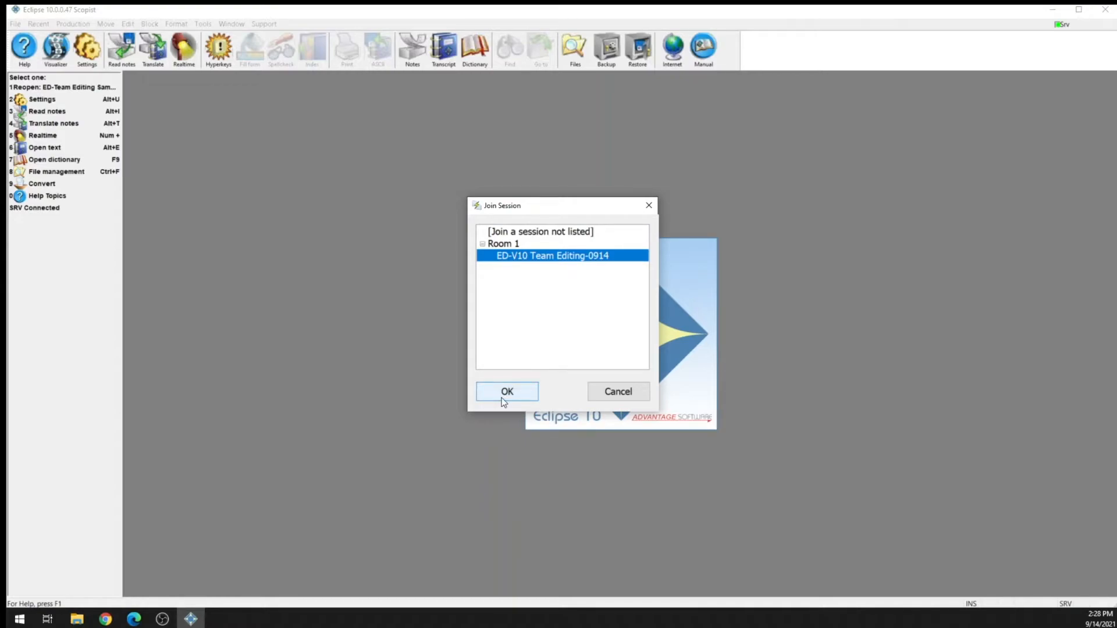
click(506, 391)
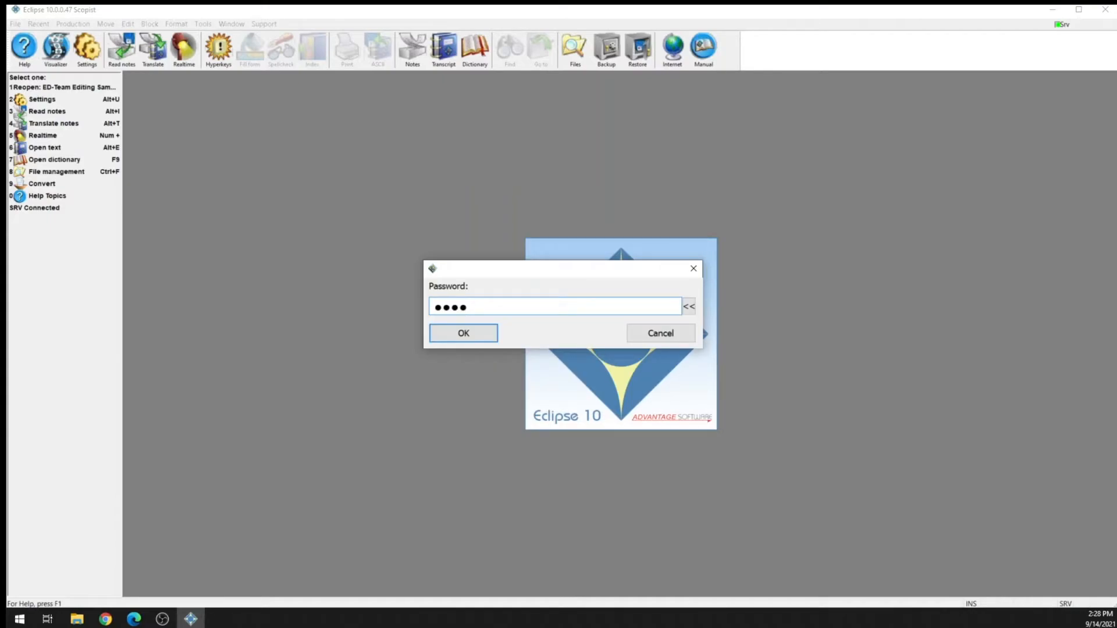
click(462, 333)
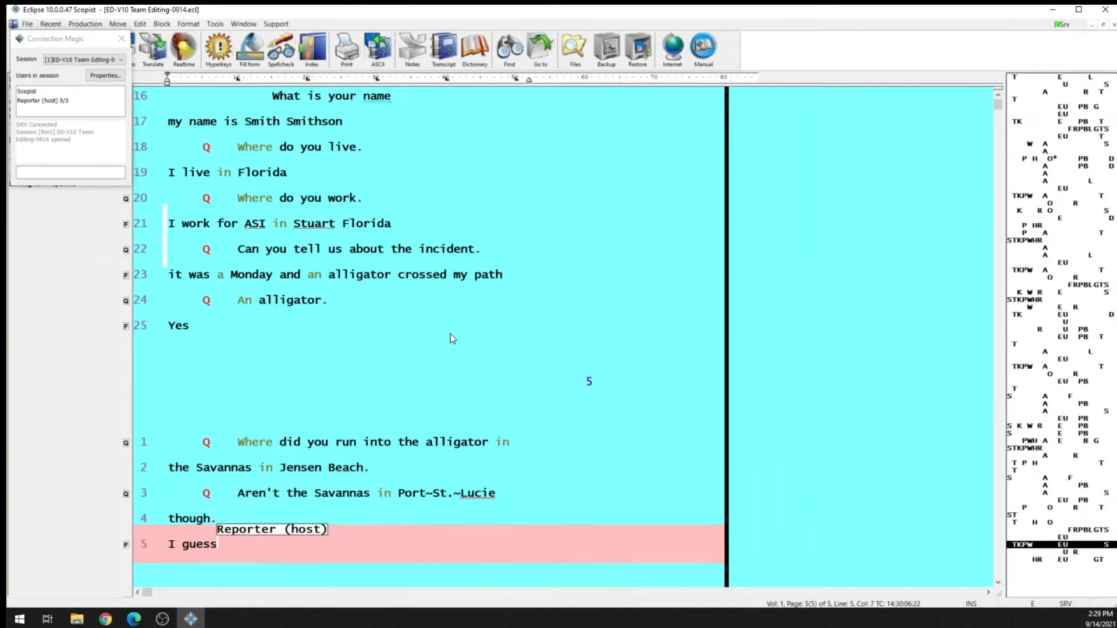
Complete the reporter's line to read 'I guess you're right' in the shared transcript.
text(you're right)
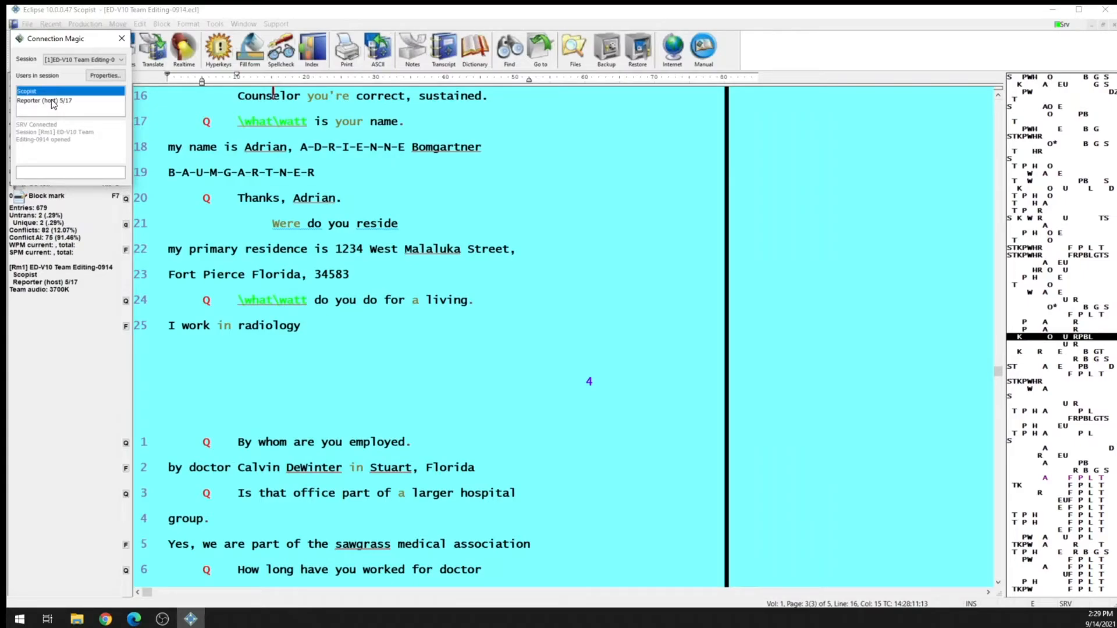
click(45, 100)
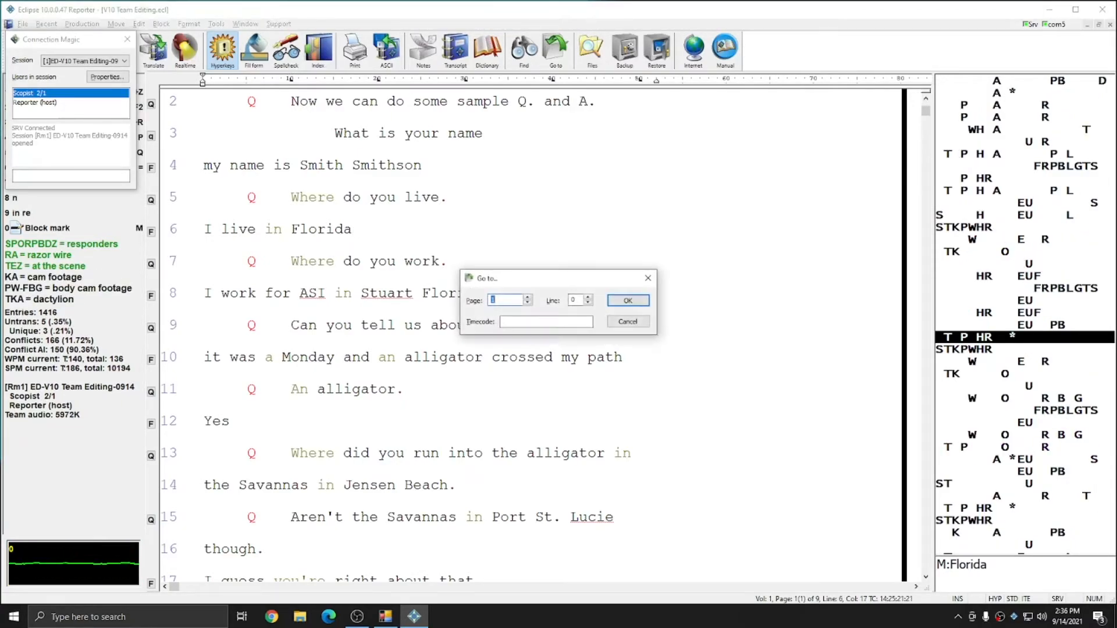
Dismiss the Go to dialog and bring up the V10 Team Editing job dictionary showing the Alcatraz entry.
click(626, 301)
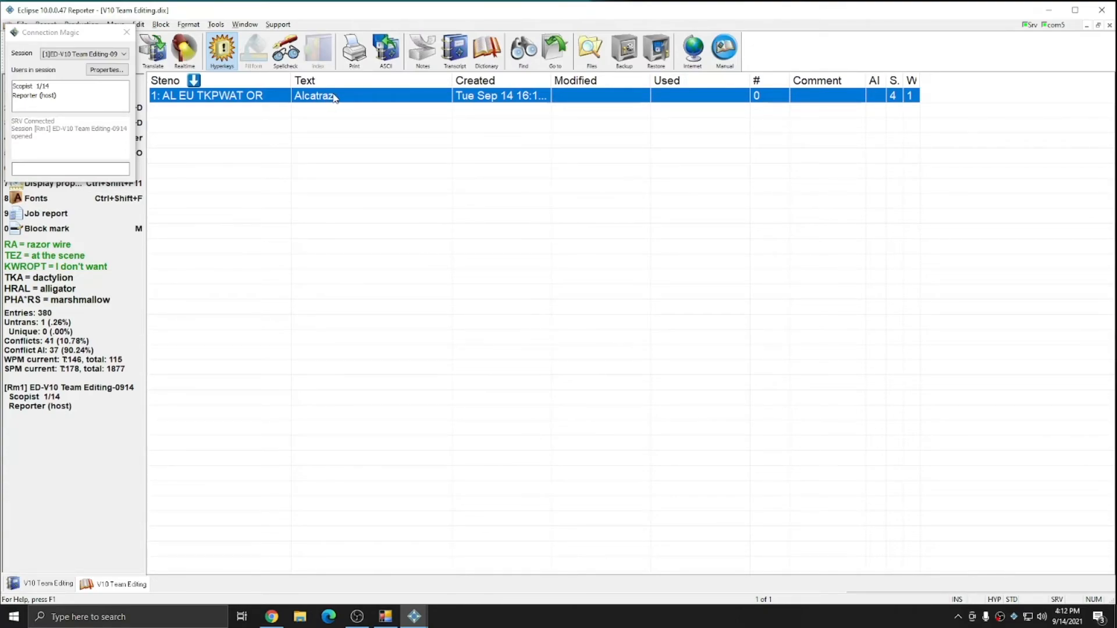
click(119, 583)
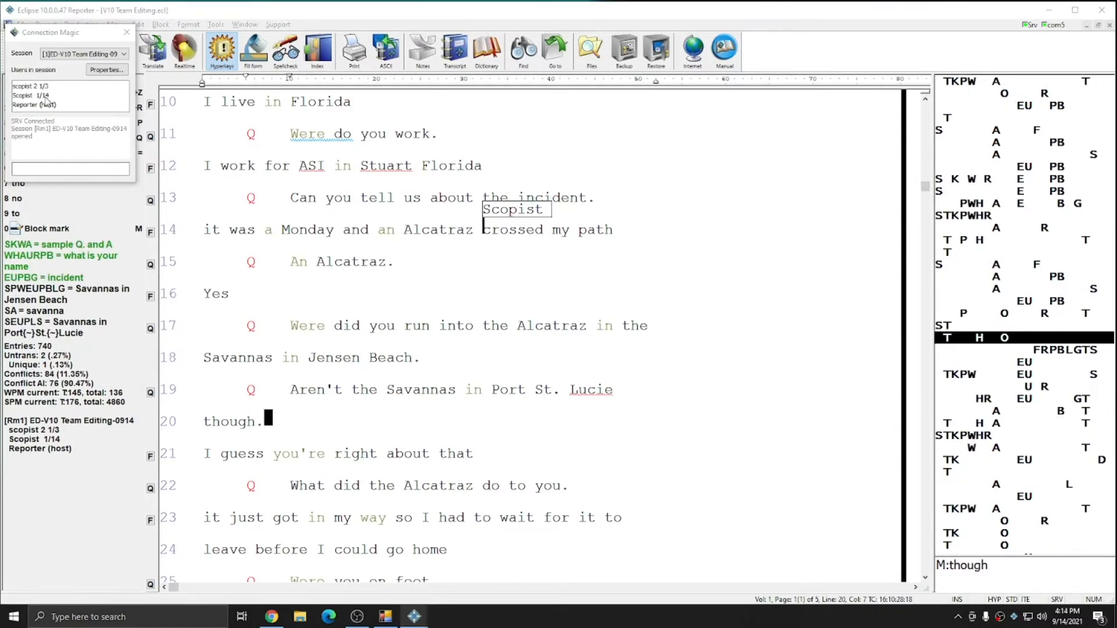
click(33, 86)
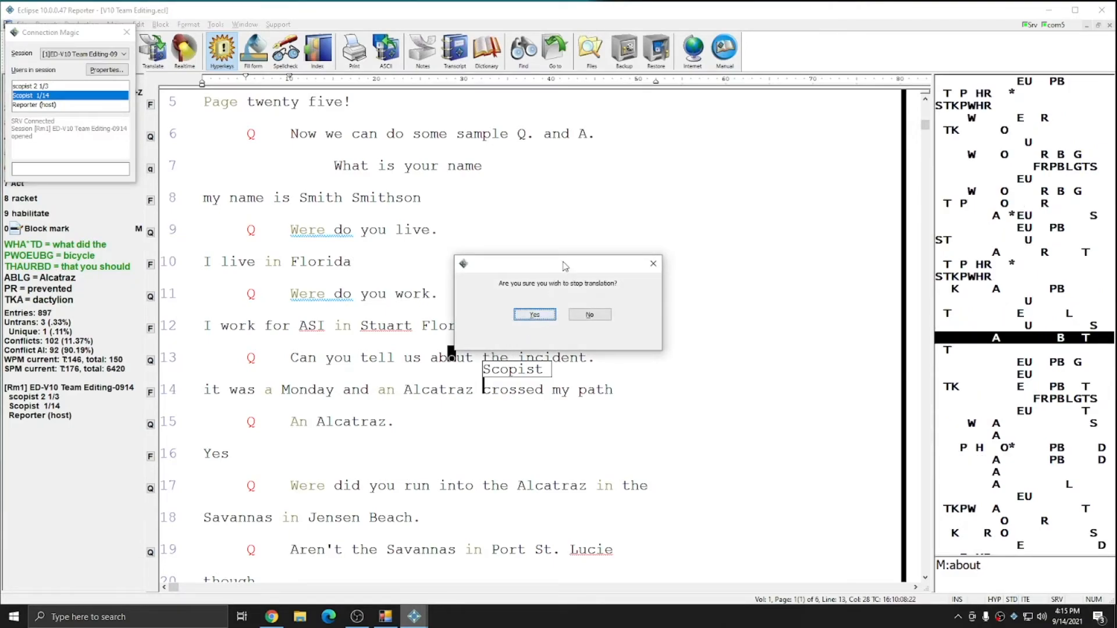
Confirm Yes to stop realtime translation of the shared transcript.
click(534, 314)
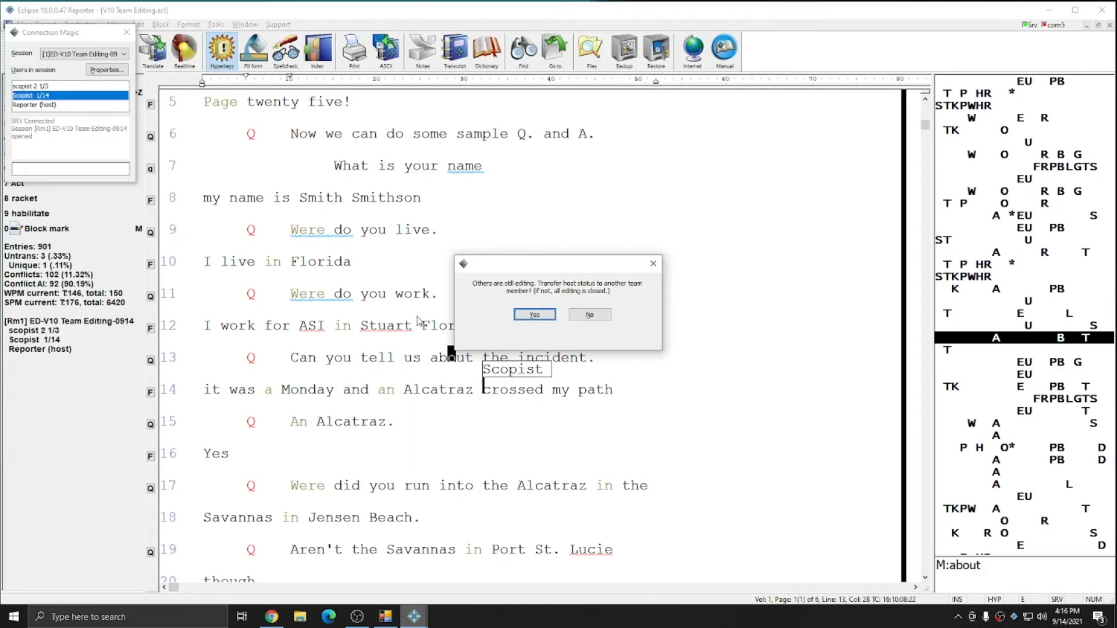
Transfer Team Editing host status to Scopist 1/14 and confirm, leaving Reporter as an ordinary member.
click(534, 314)
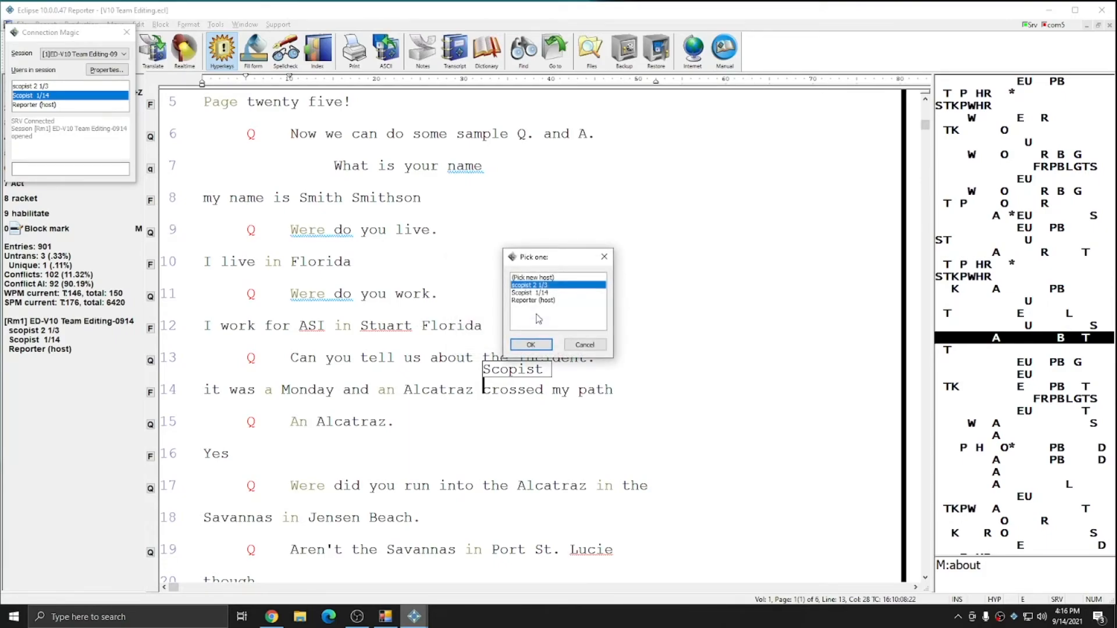
click(530, 292)
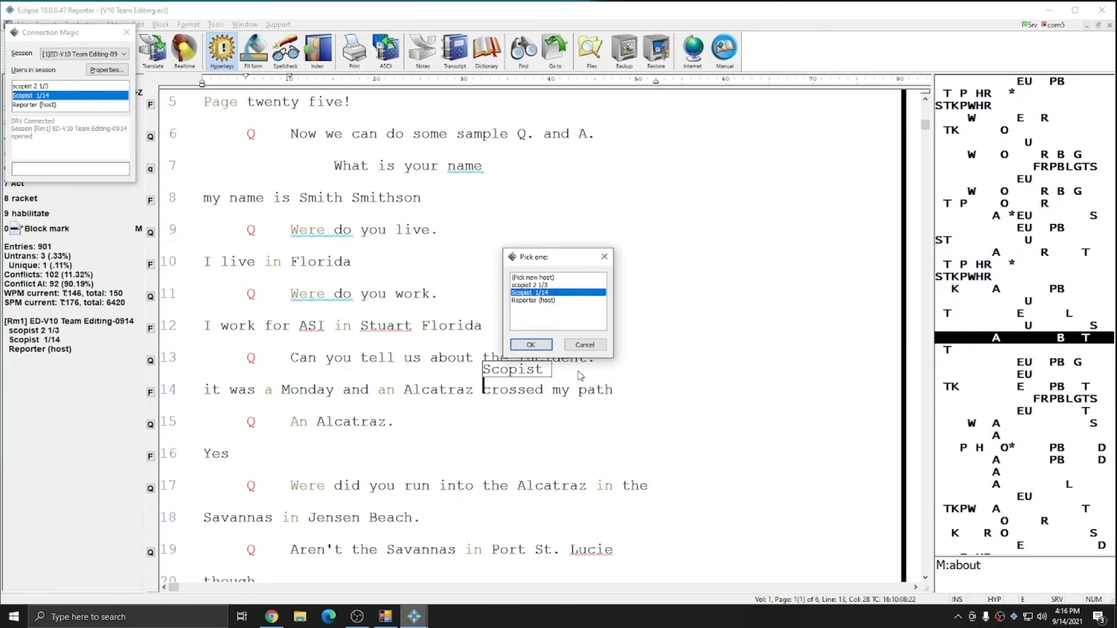
click(530, 345)
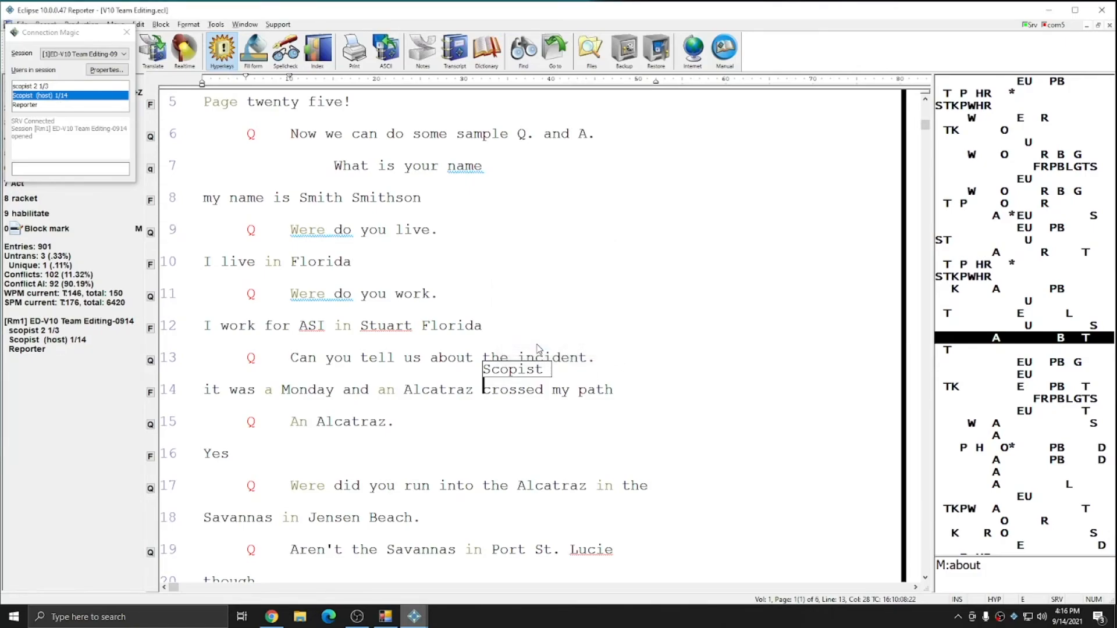